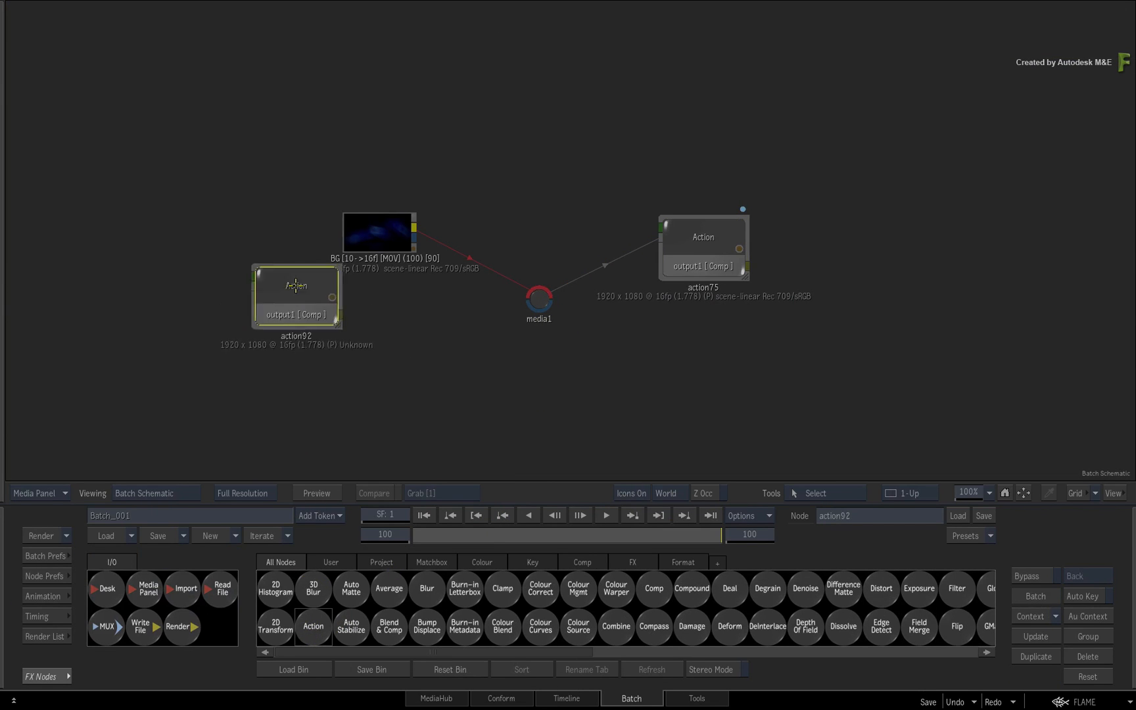
- Move action92 above action75 and set its colour management to User Defined scene-linear Rec 709/sRGB
left_click_drag(296, 295, 699, 120)
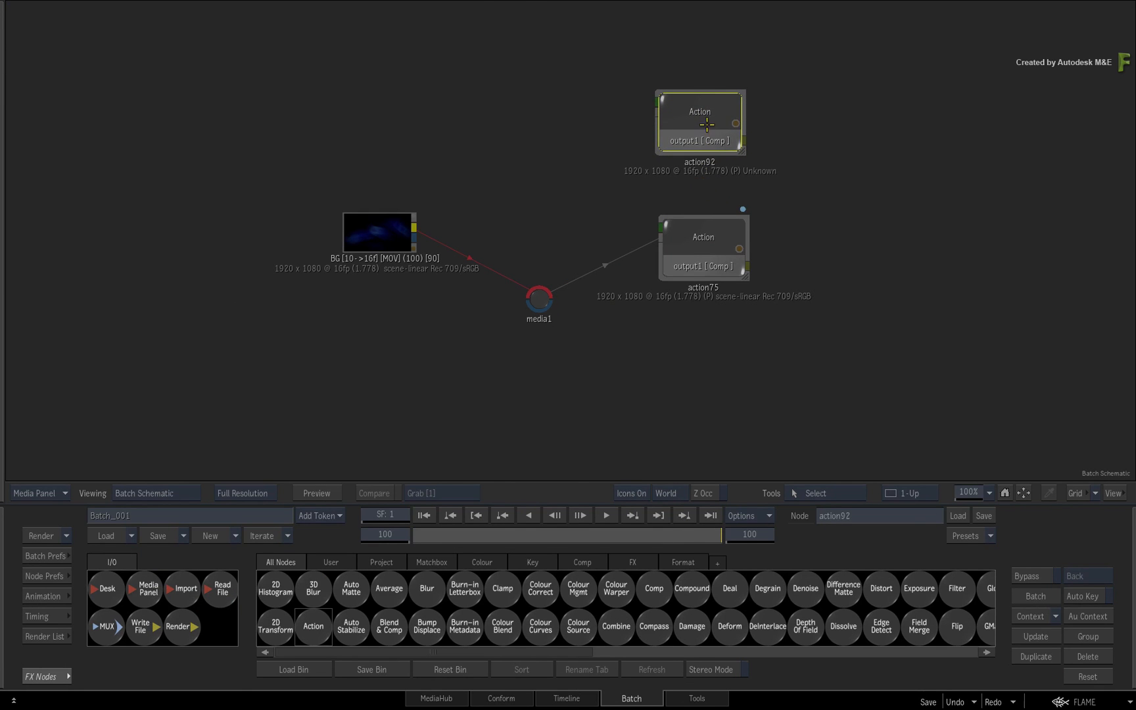
double_click(698, 121)
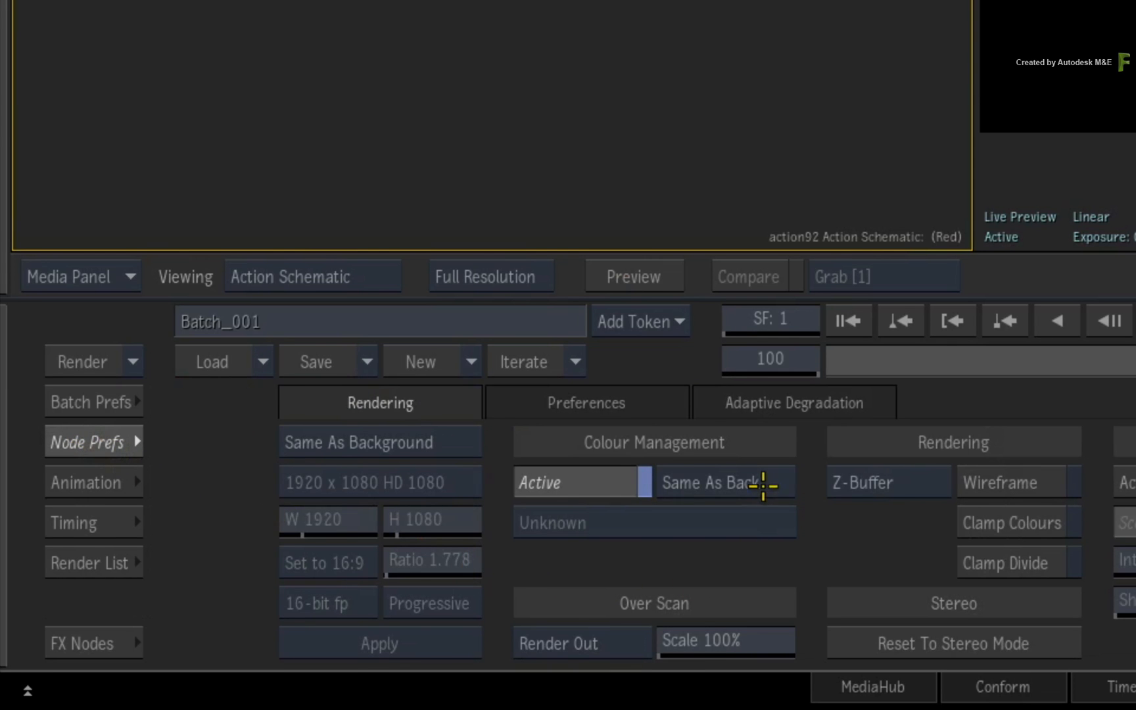
left_click(722, 483)
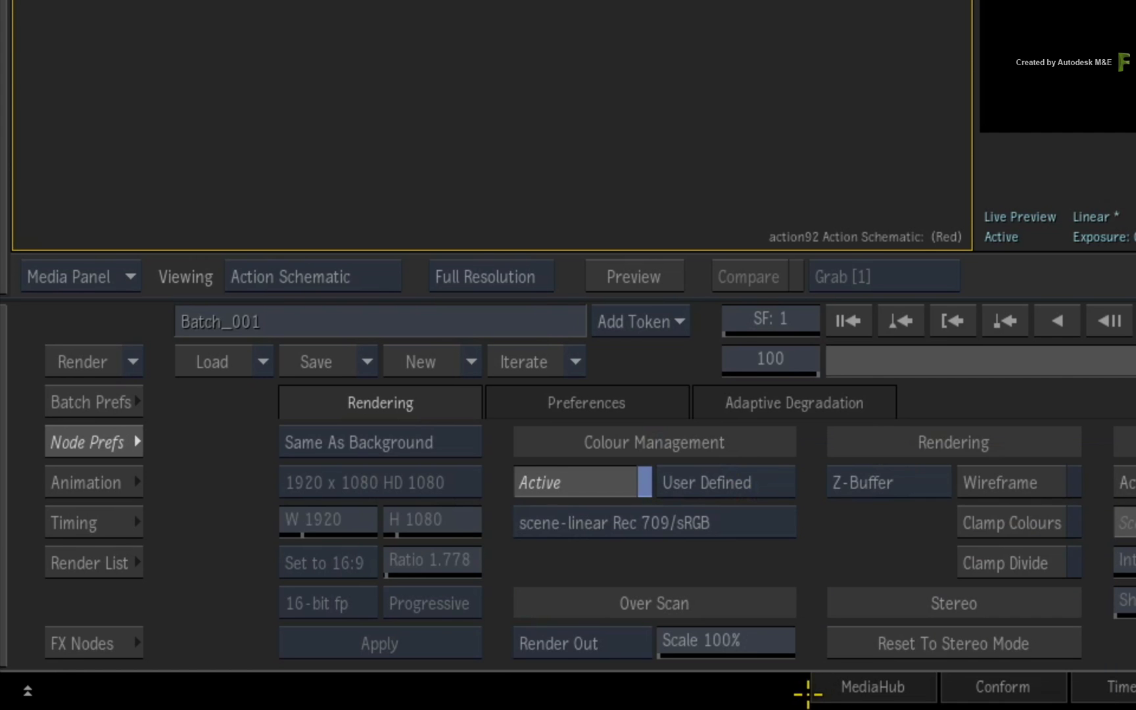
mouse_move(643, 556)
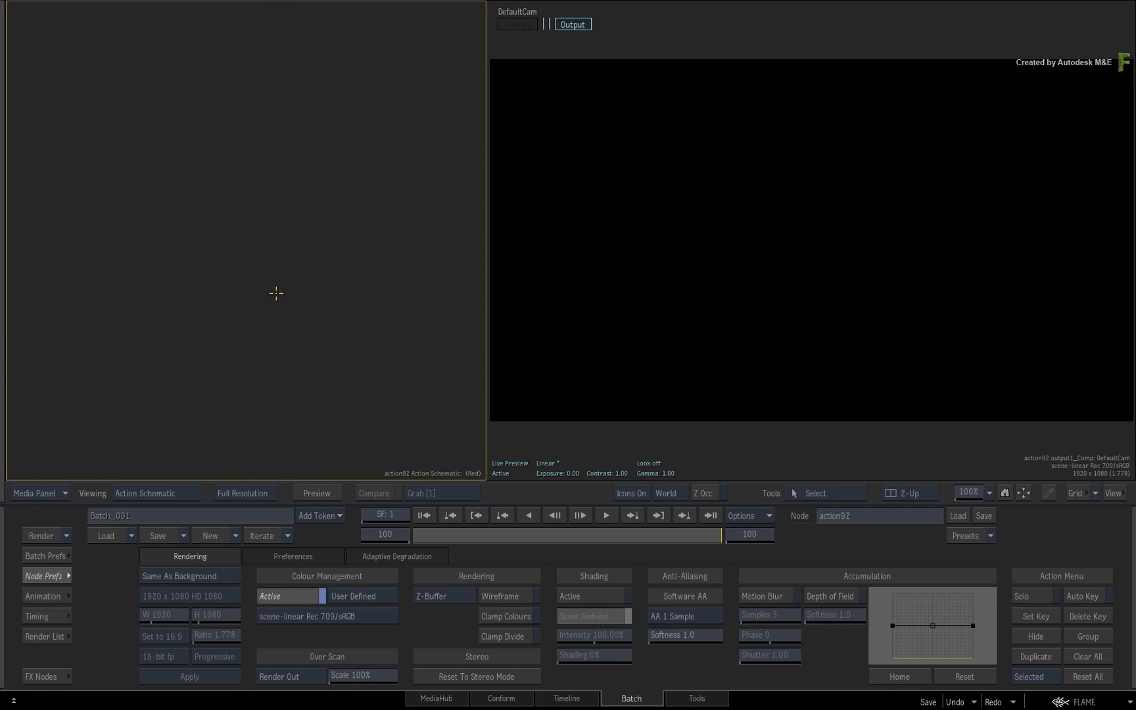
- Start an Import from the Action schematic menu to browse for the flc_disc_to_Flame FBX
left_click(95, 555)
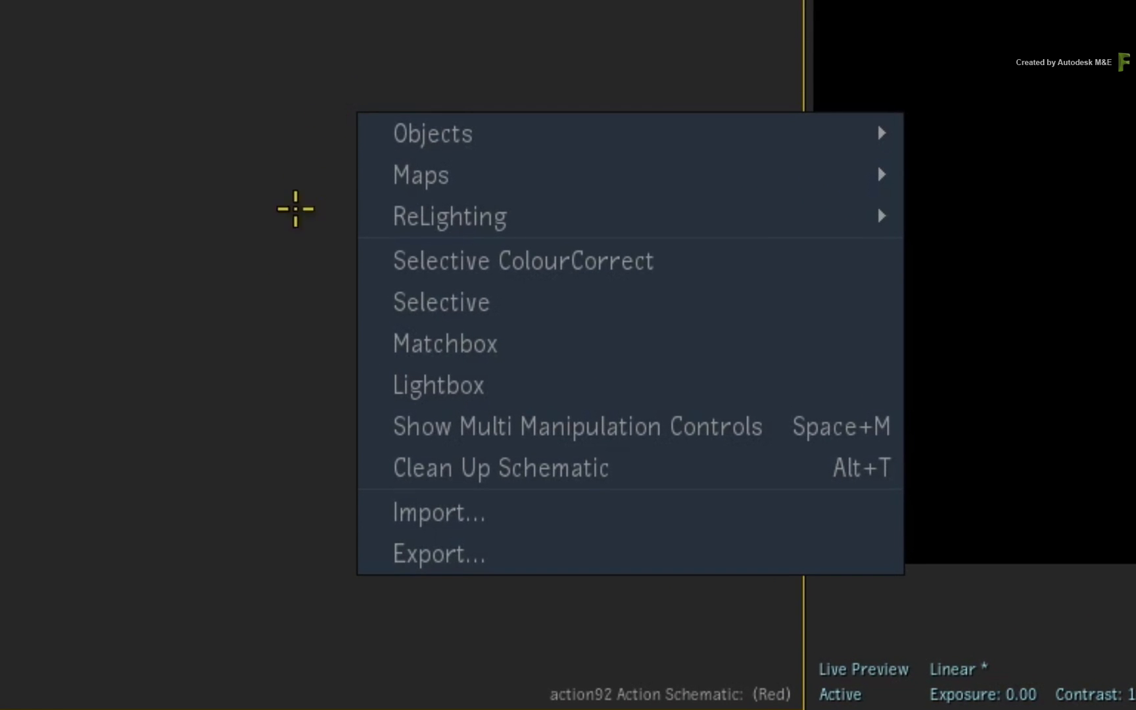
left_click(438, 512)
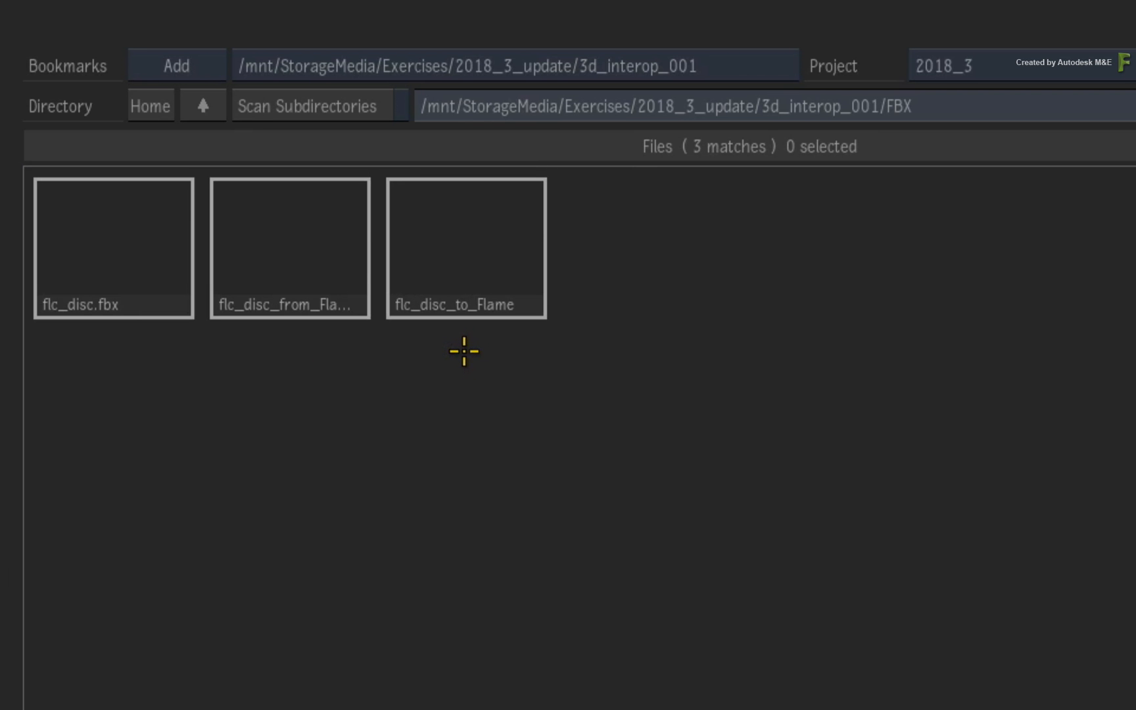
mouse_move(461, 354)
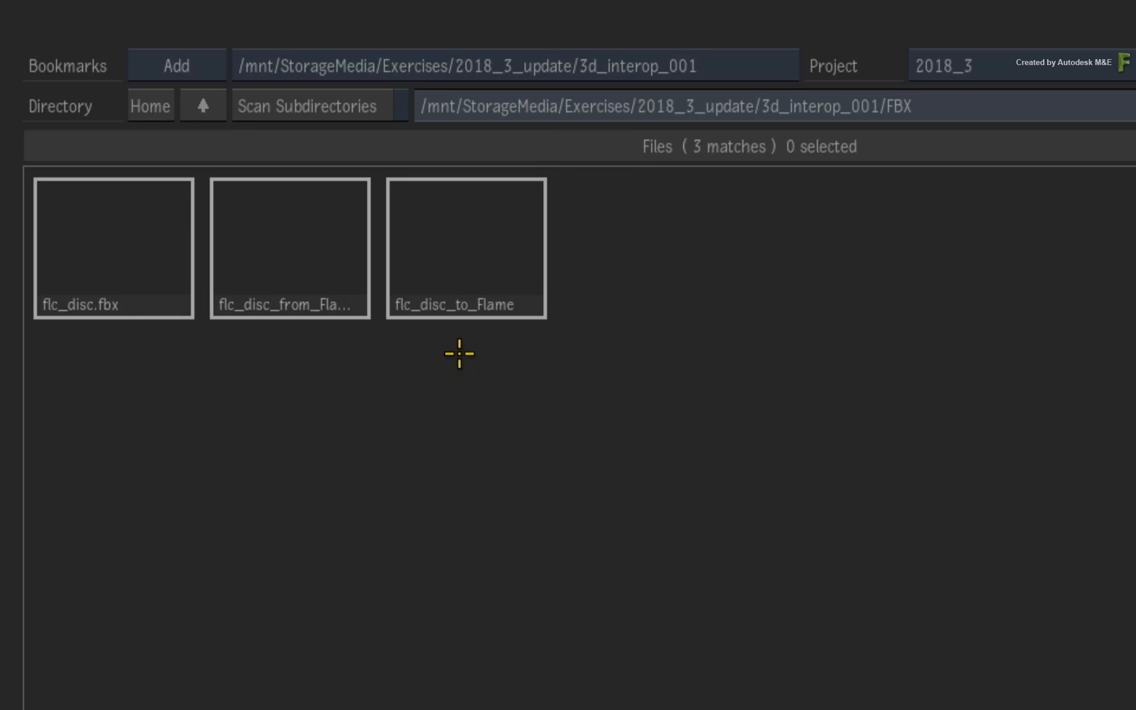
mouse_move(452, 237)
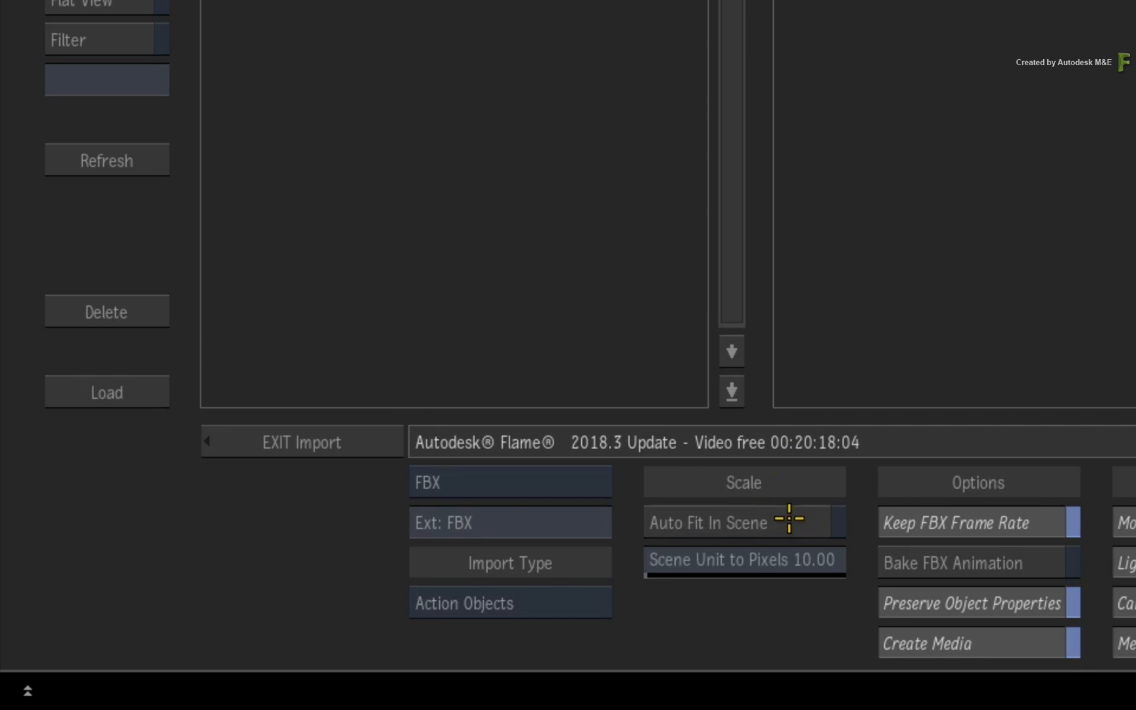
mouse_move(788, 482)
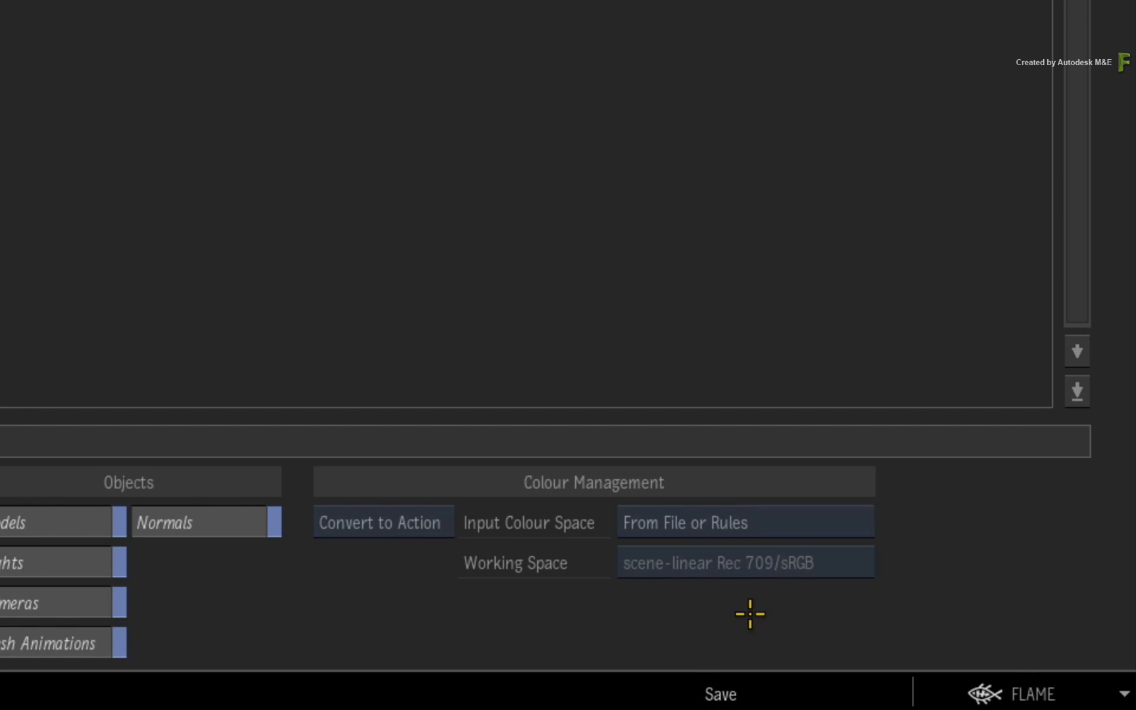
mouse_move(741, 601)
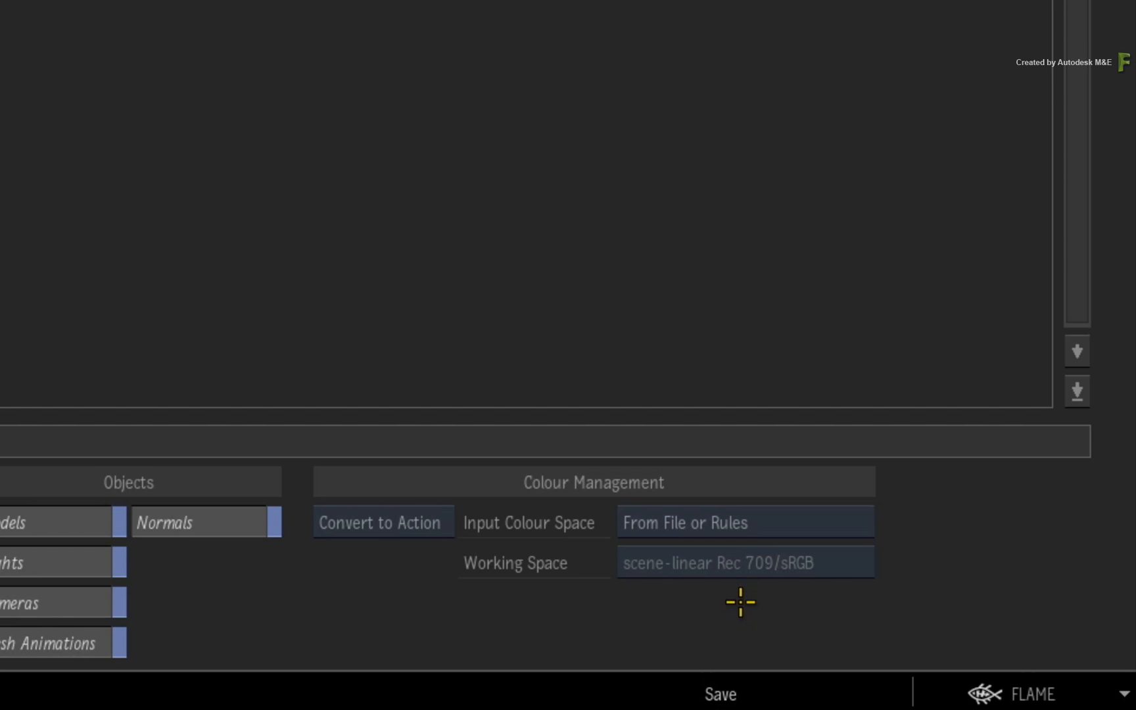
mouse_move(739, 601)
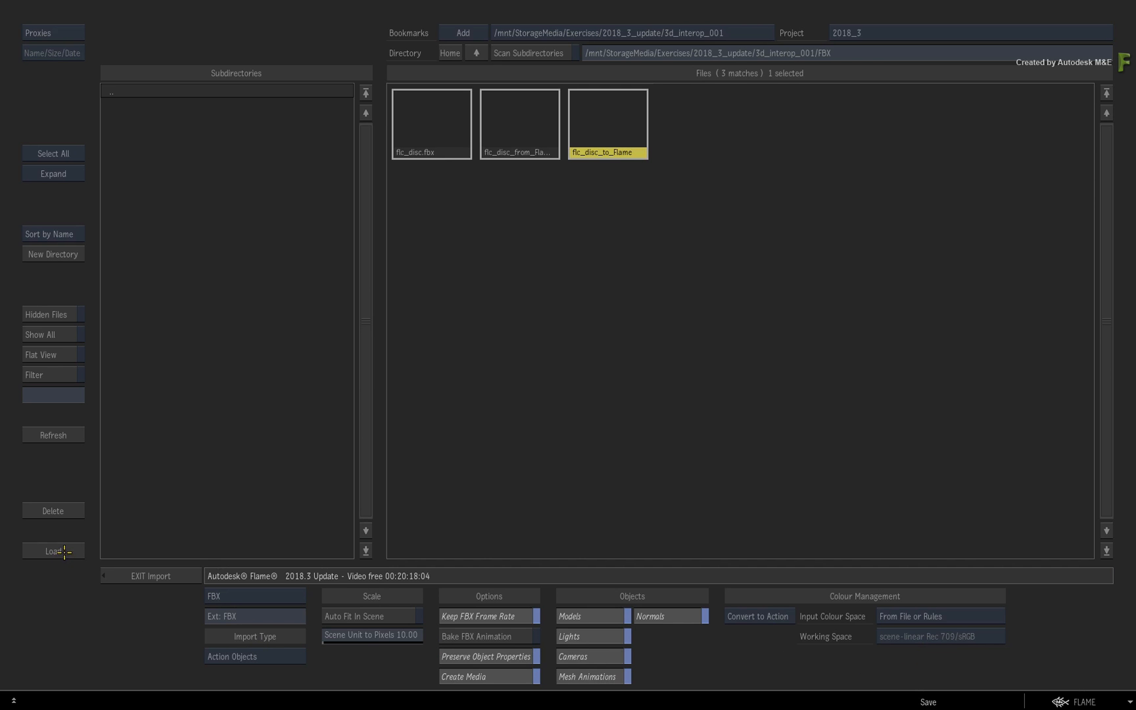
left_click(52, 551)
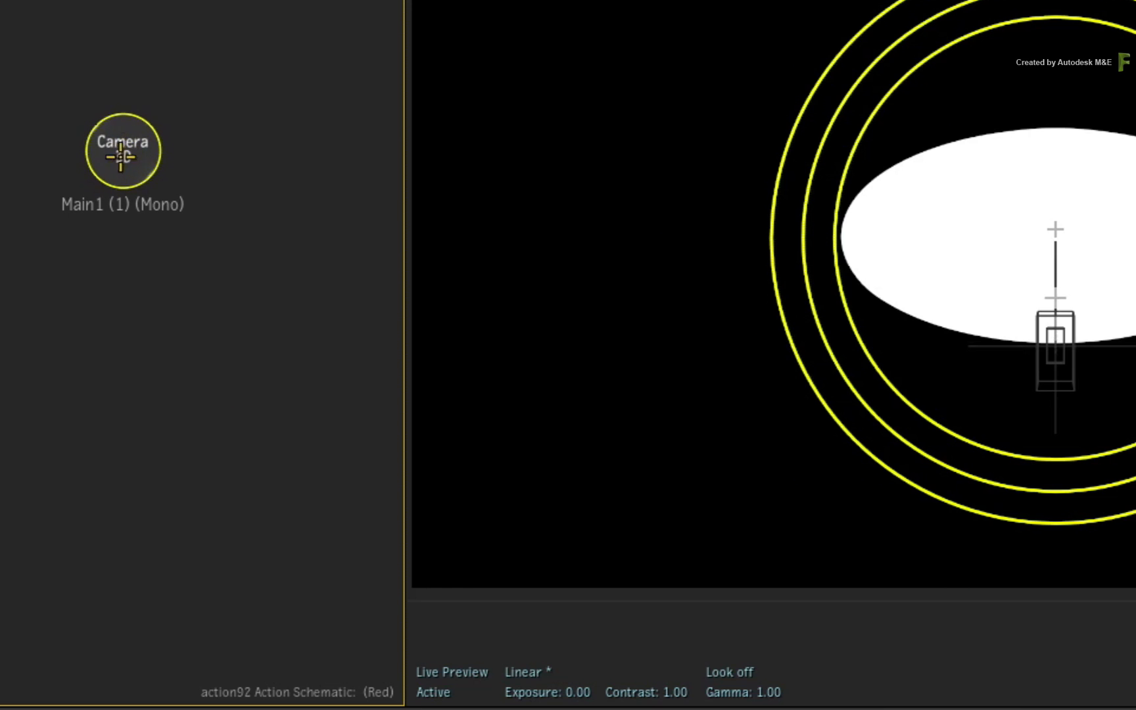
- Add an IBL node under the Main1 camera and place ibl1 below it
right_click(122, 150)
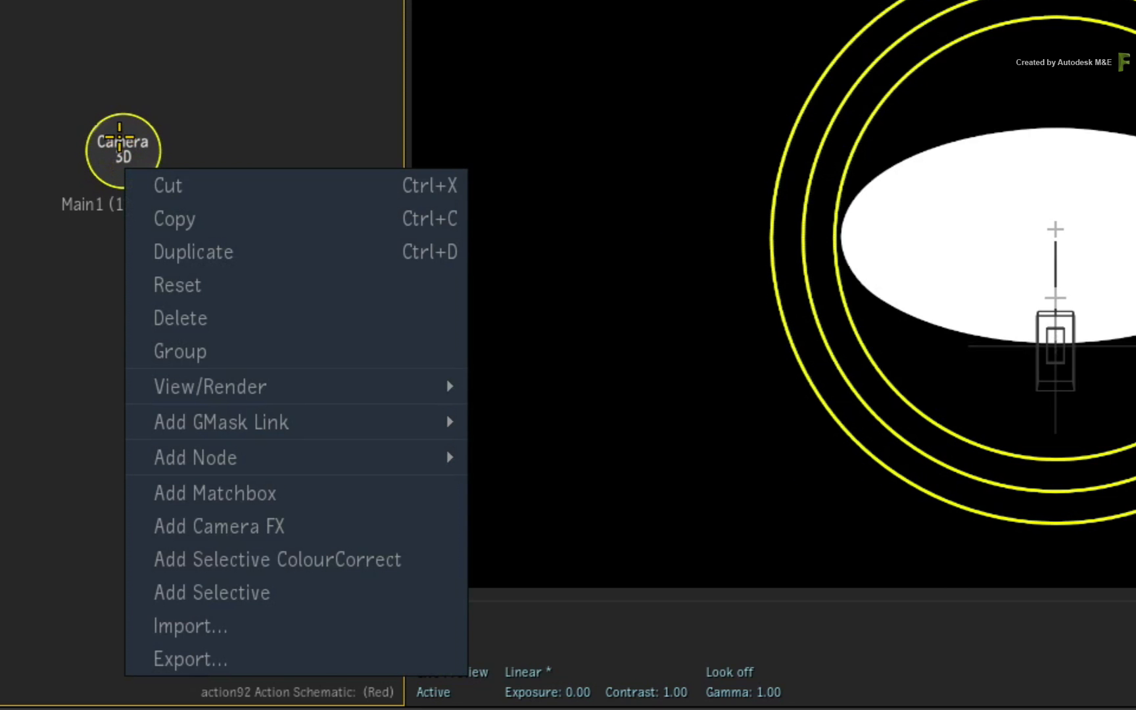
mouse_move(195, 457)
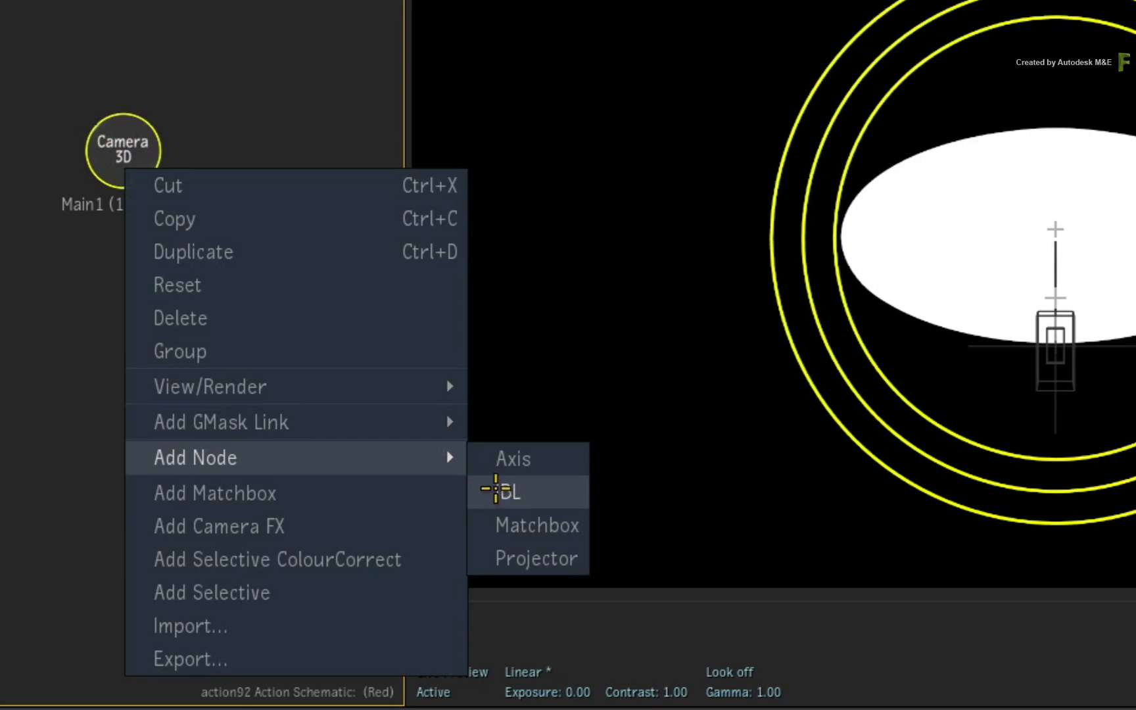
left_click(510, 491)
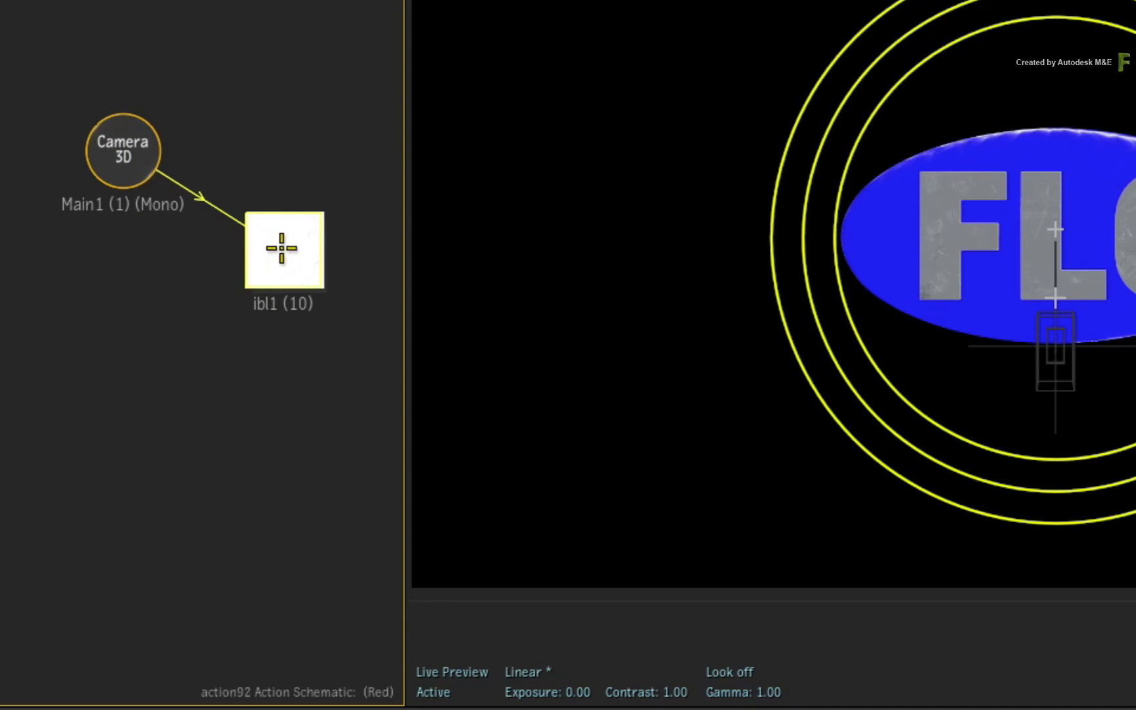
left_click_drag(283, 250, 127, 301)
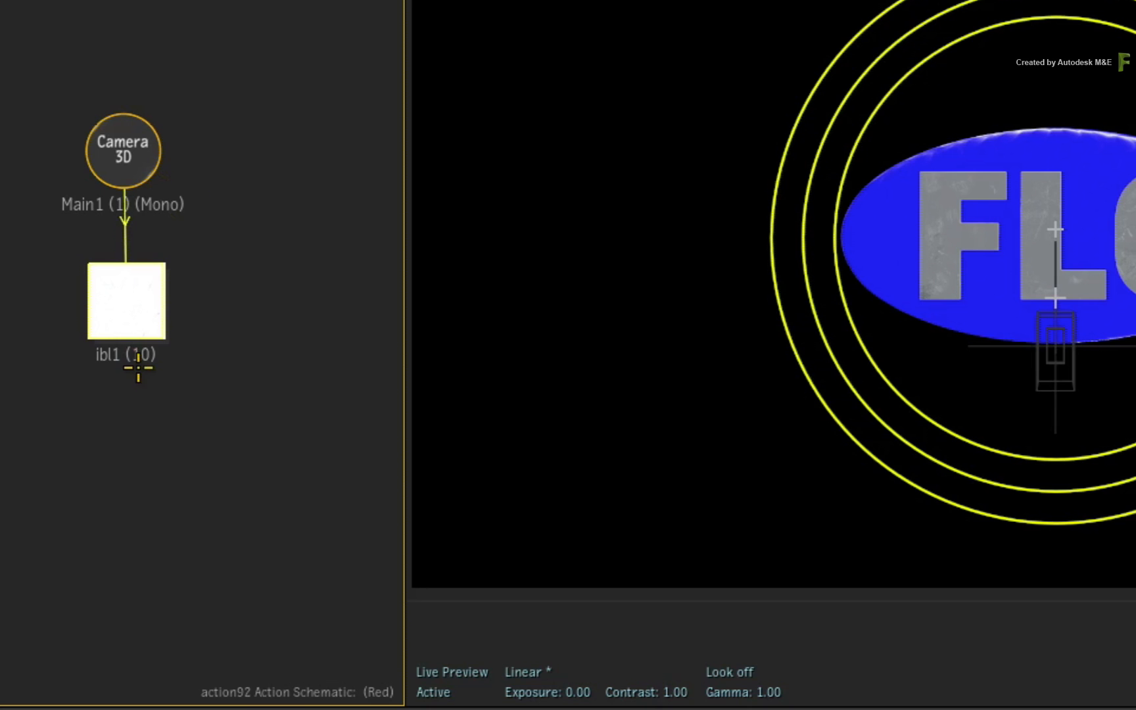
mouse_move(125, 395)
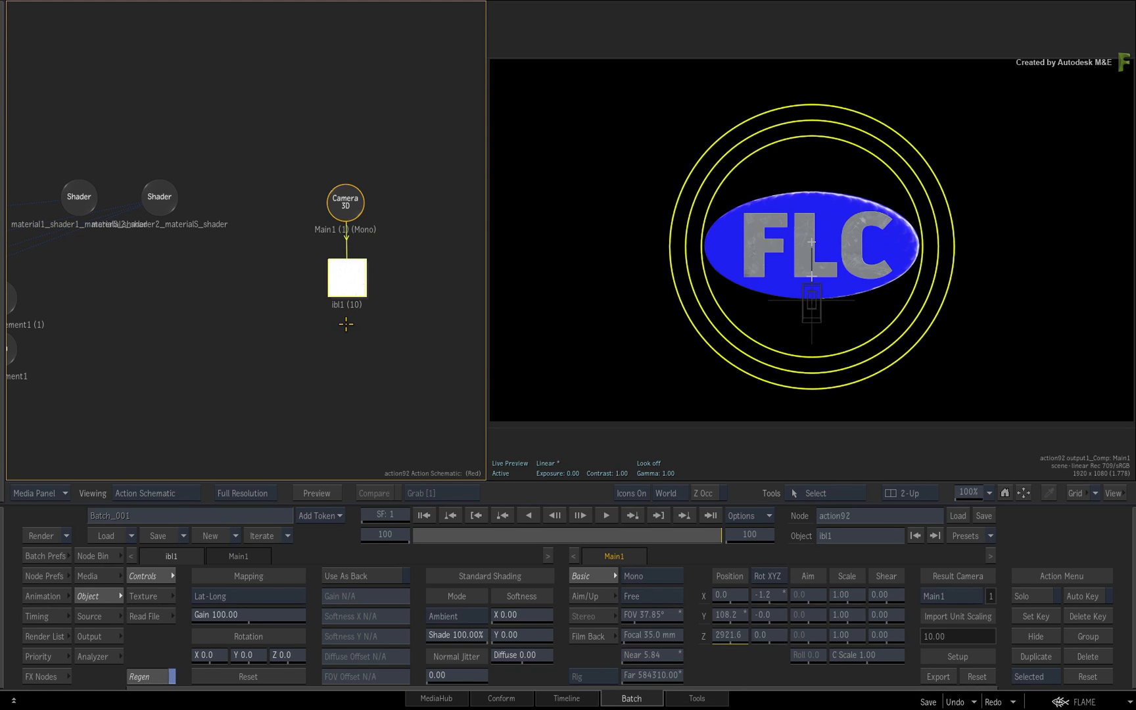
- Load StingraySkyDome.exr as the ibl1 environment map from the IBL presets
left_click(147, 616)
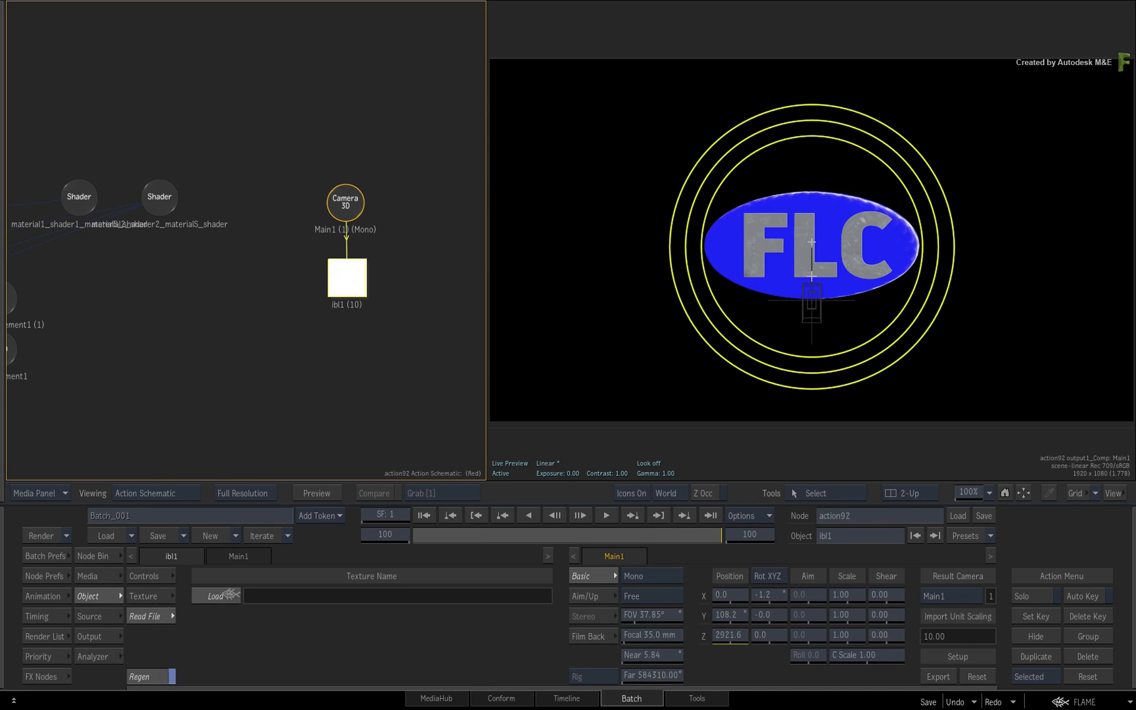
left_click(215, 595)
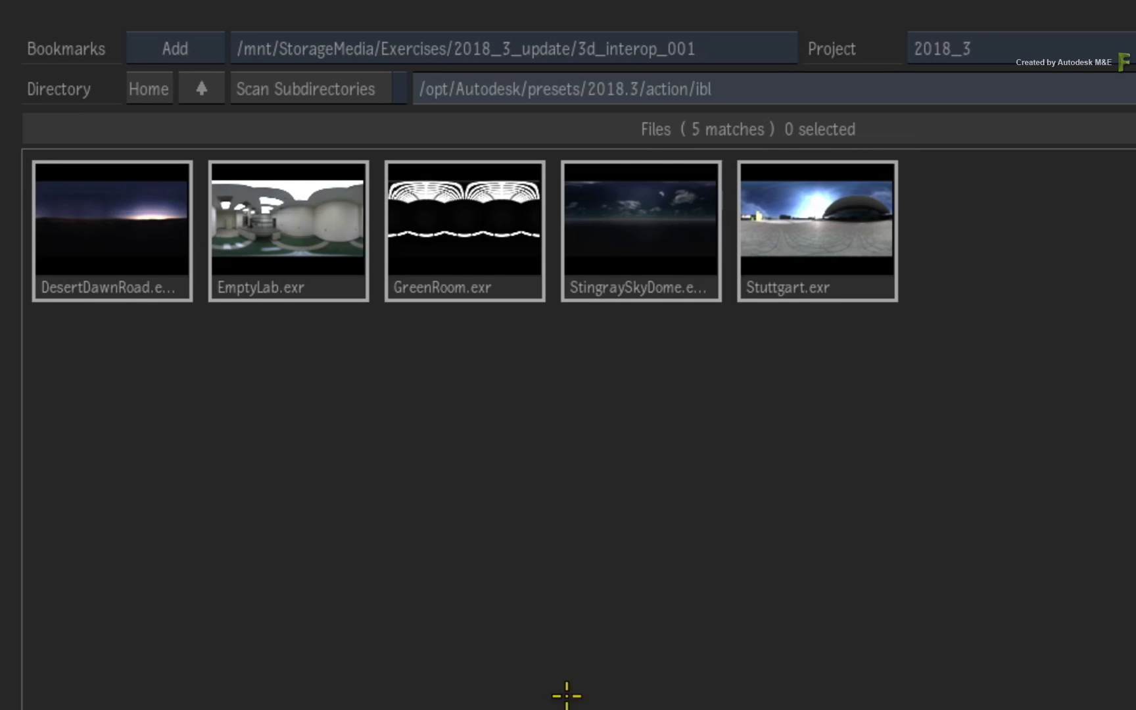
mouse_move(649, 343)
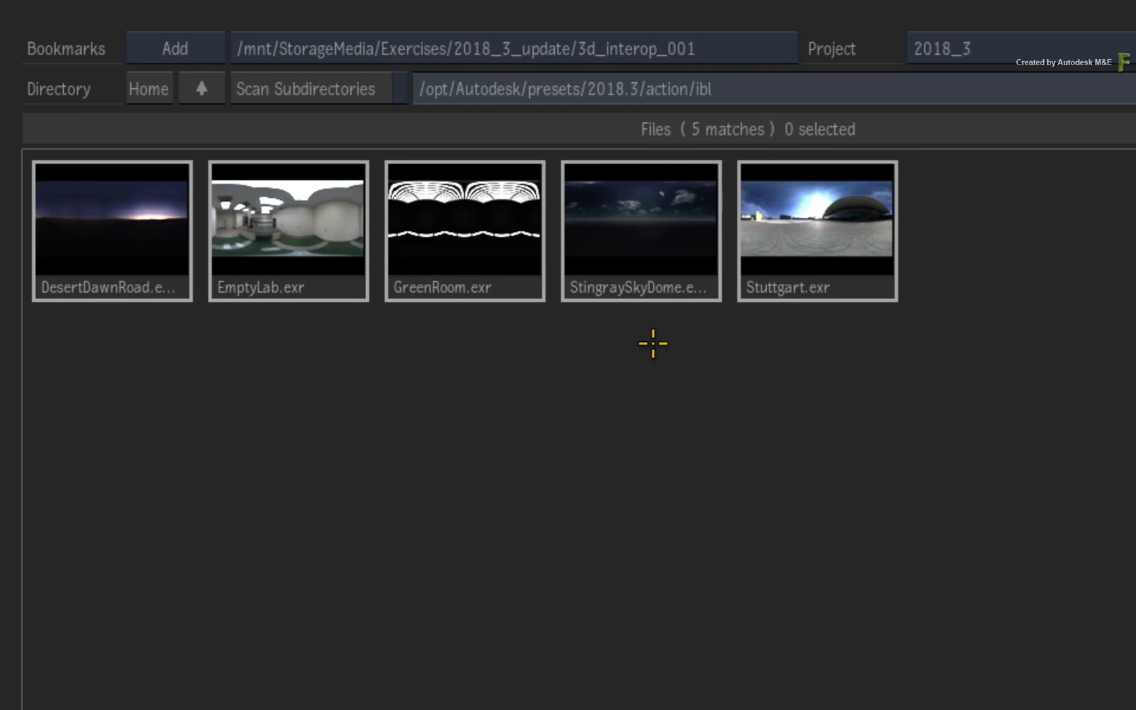
mouse_move(651, 345)
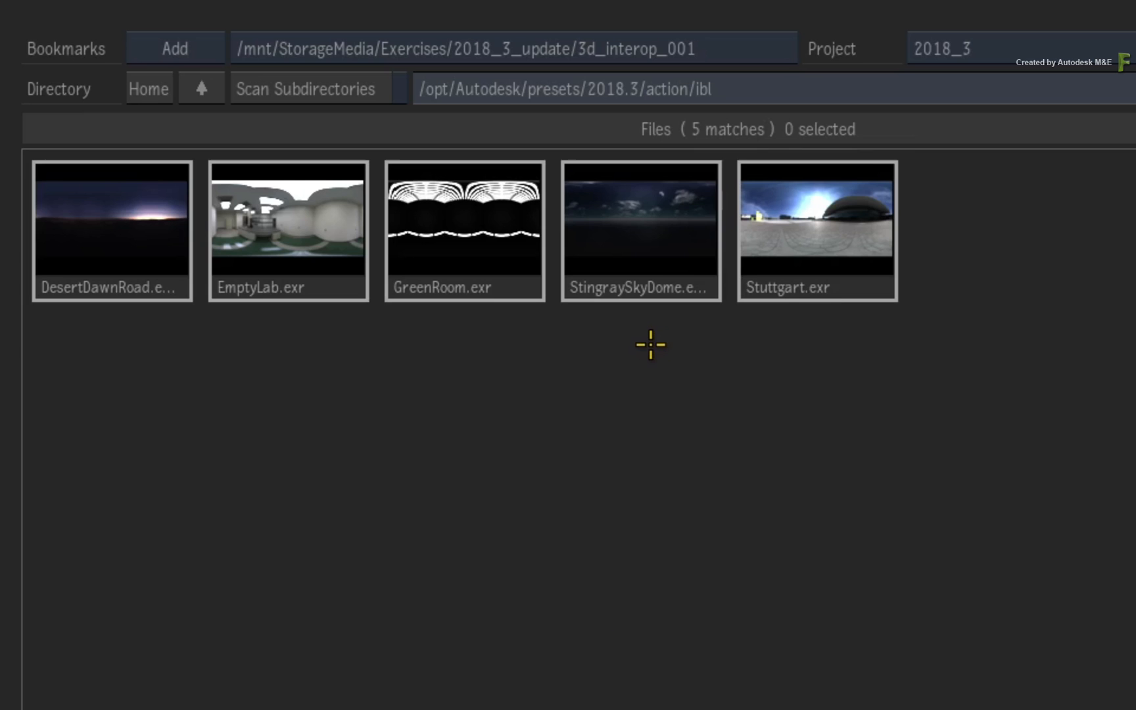
left_click(640, 230)
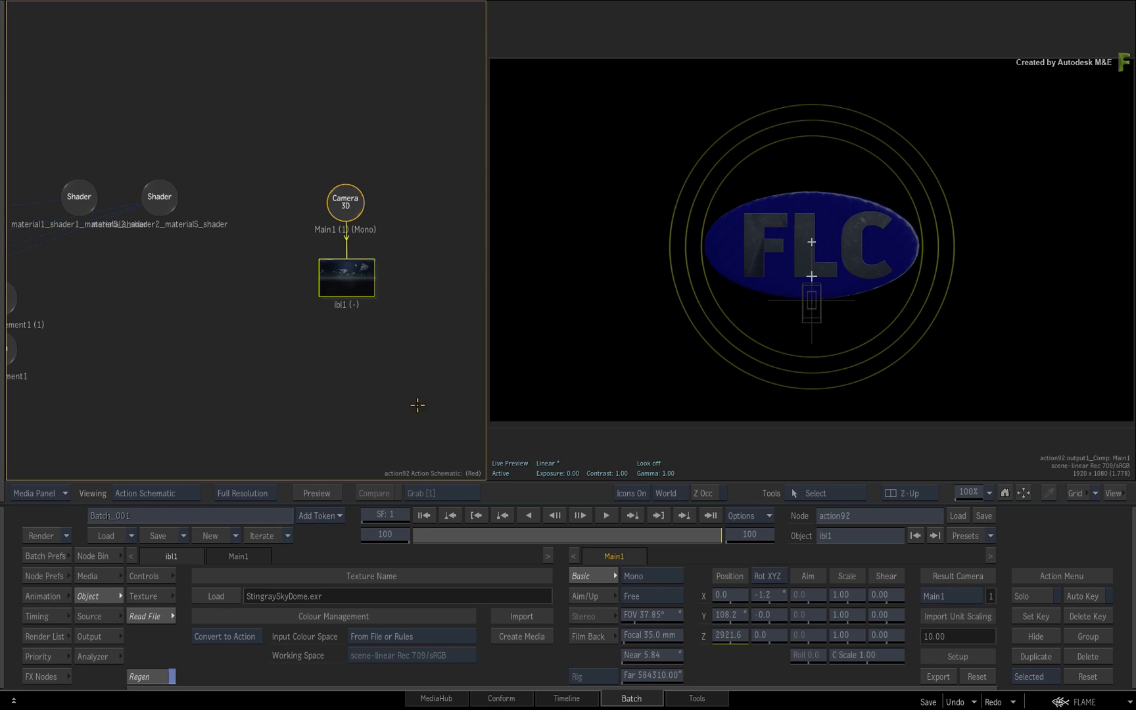
mouse_move(350, 339)
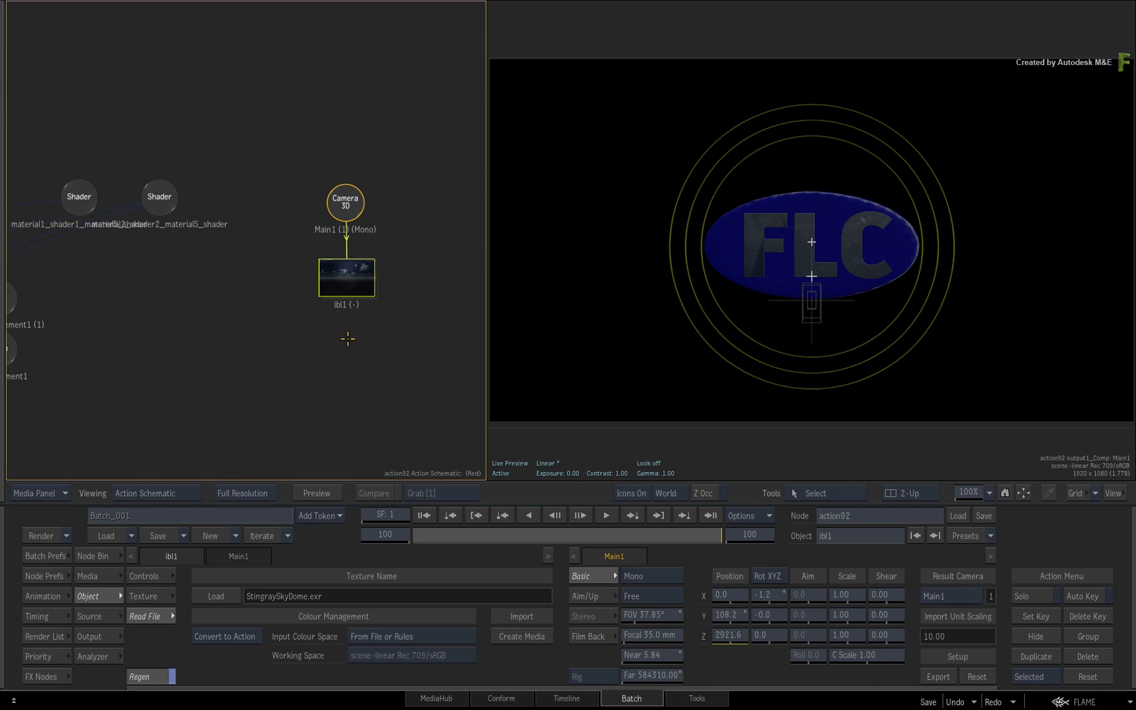
- Set the ibl1 light's Gain to 400 in its Controls
left_click(147, 576)
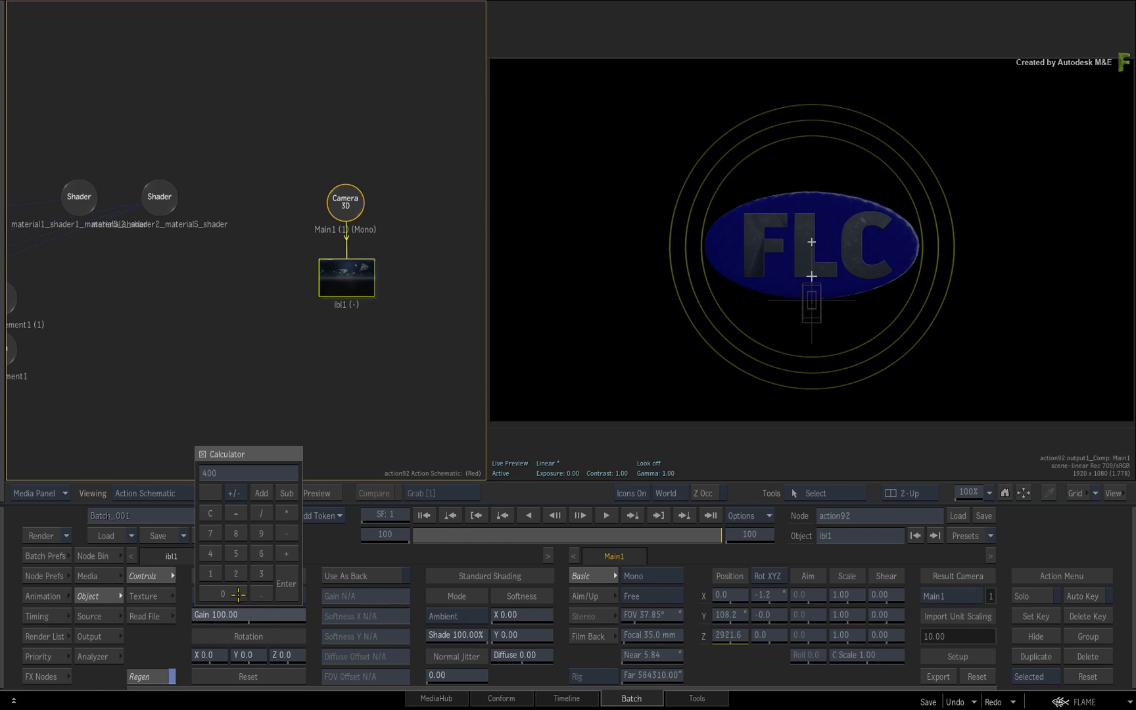
left_click(286, 583)
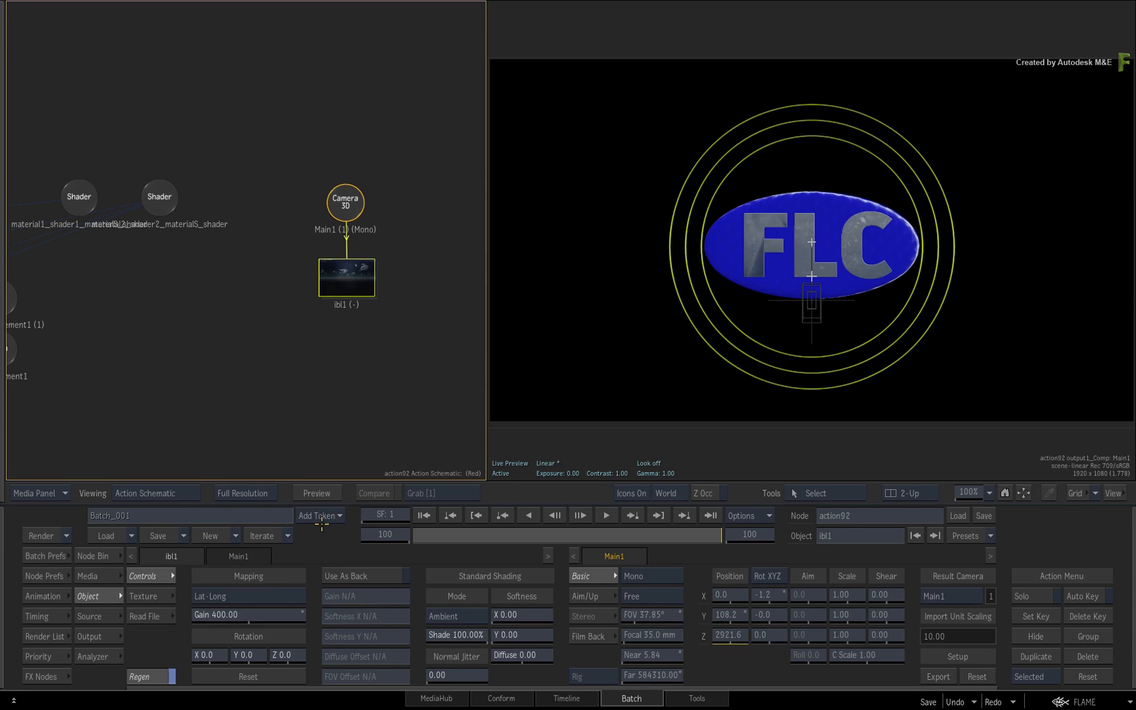
mouse_move(351, 391)
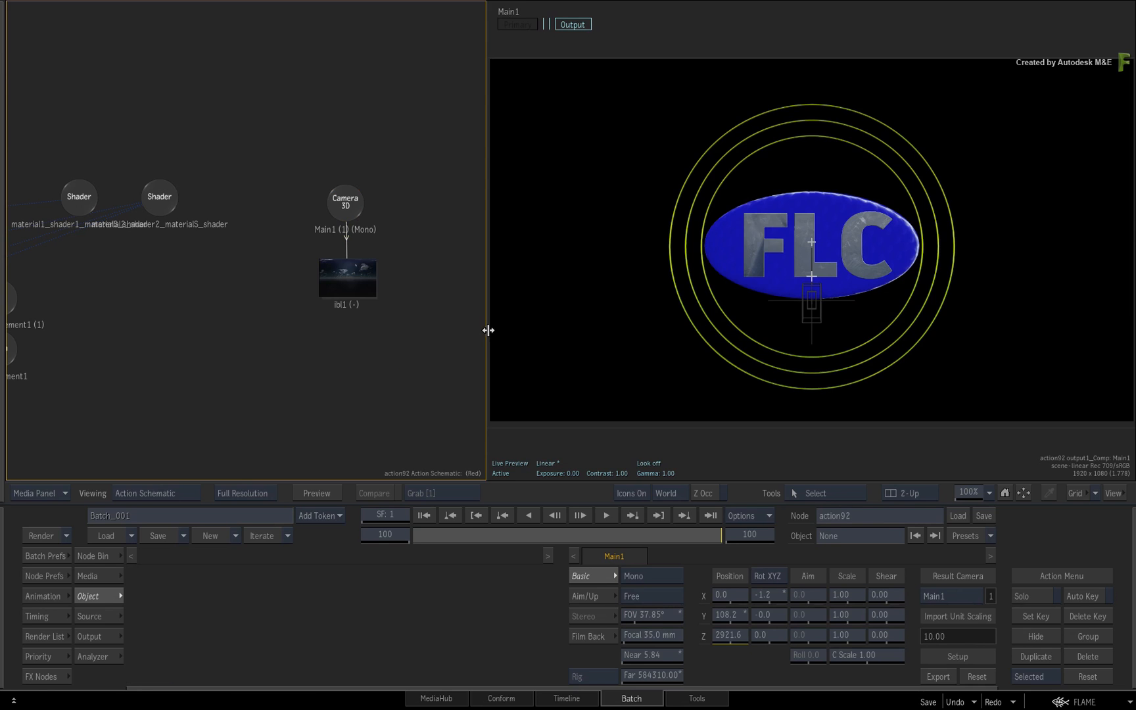
- Widen the schematic panel to work on the Material and texture map nodes
left_click_drag(489, 331, 652, 331)
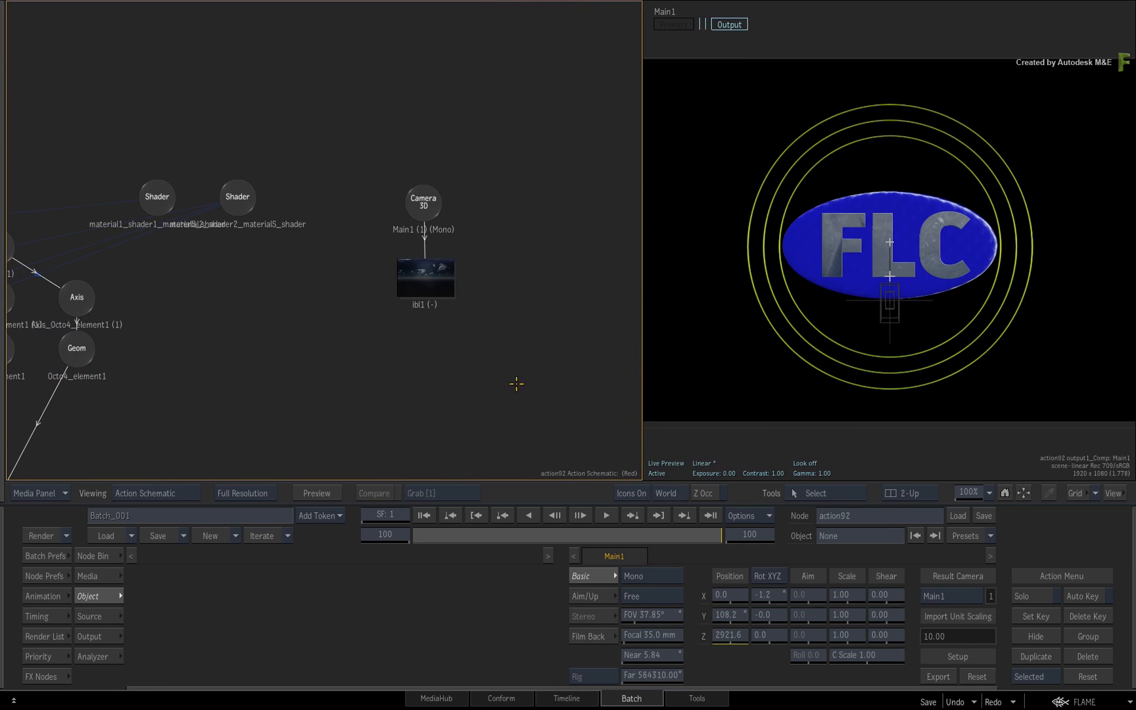
mouse_move(422, 345)
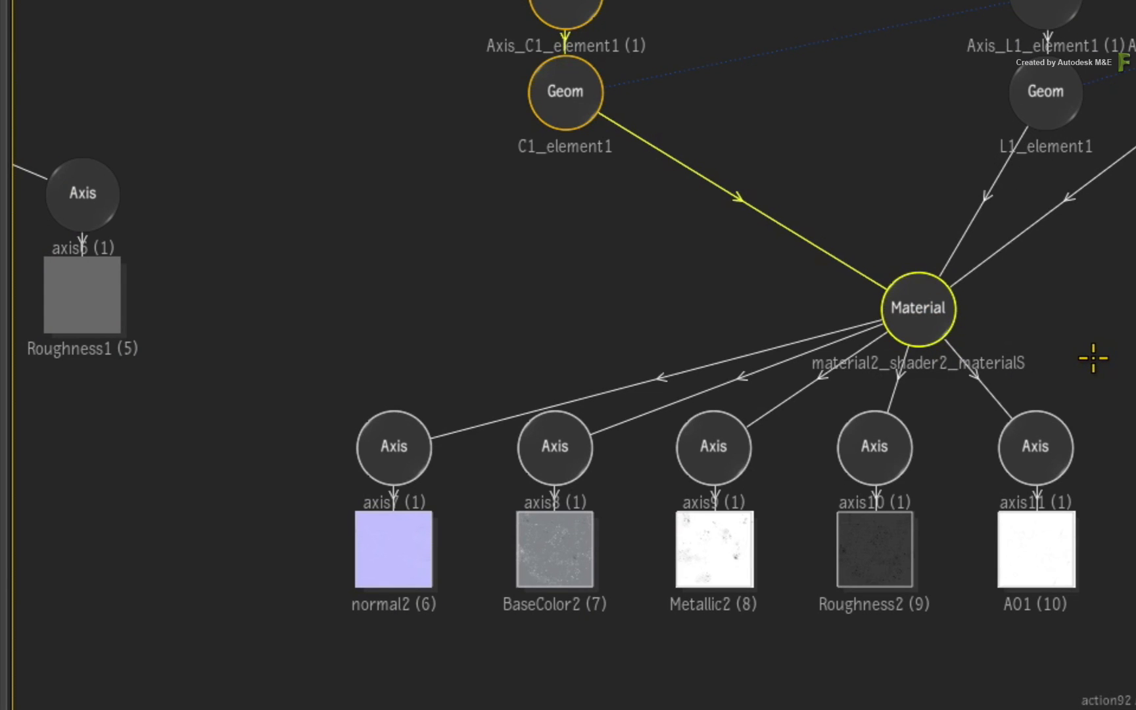
mouse_move(1096, 372)
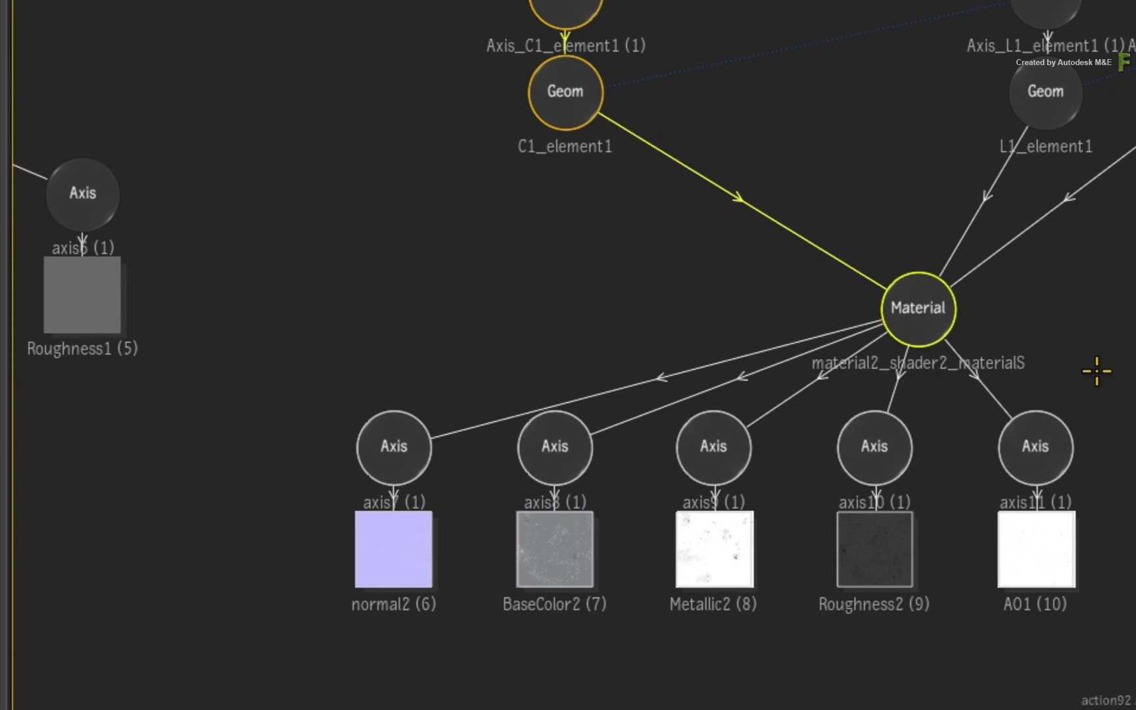
mouse_move(1041, 527)
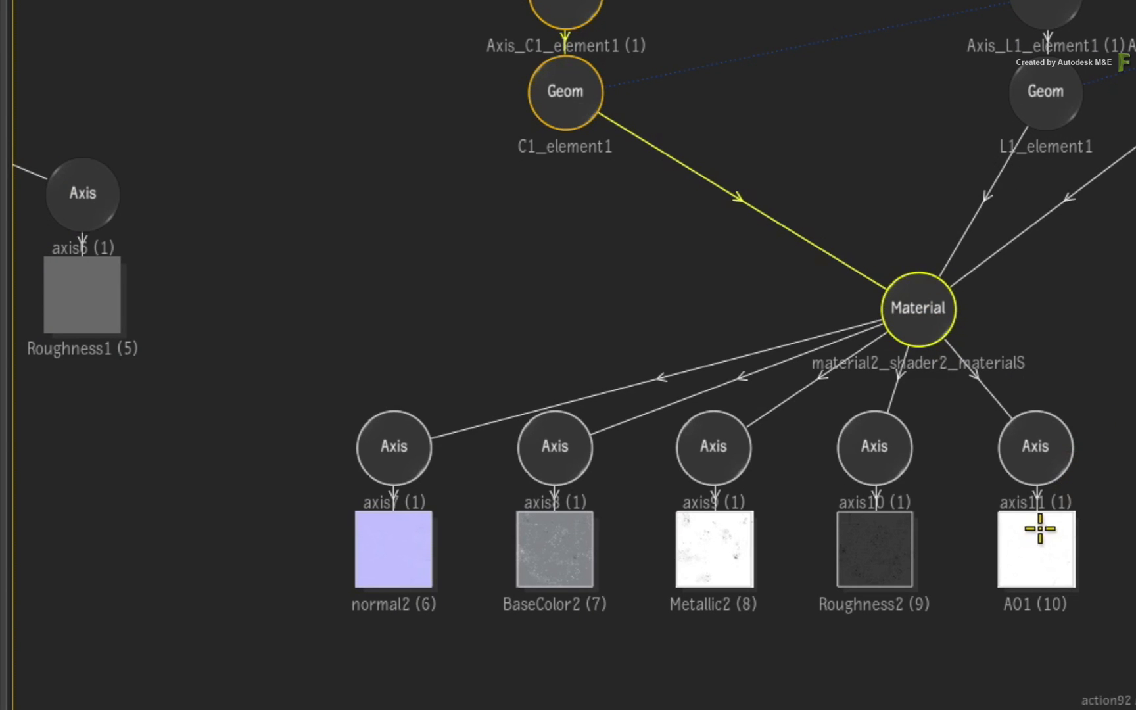
mouse_move(1087, 558)
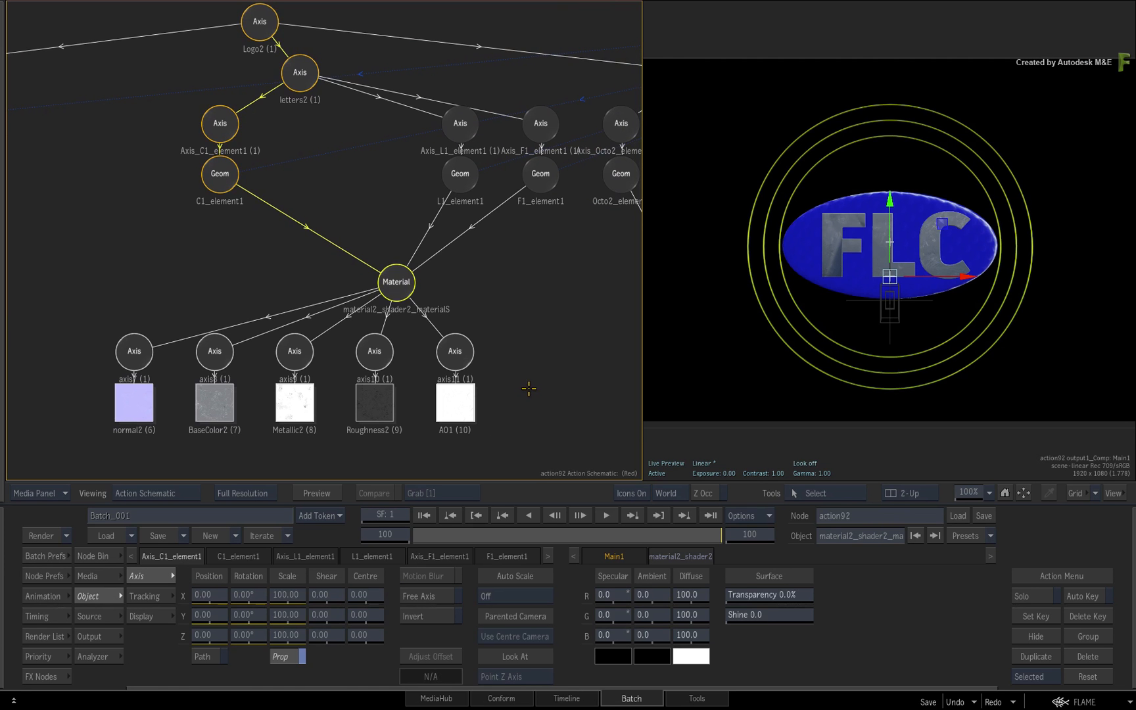
mouse_move(510, 387)
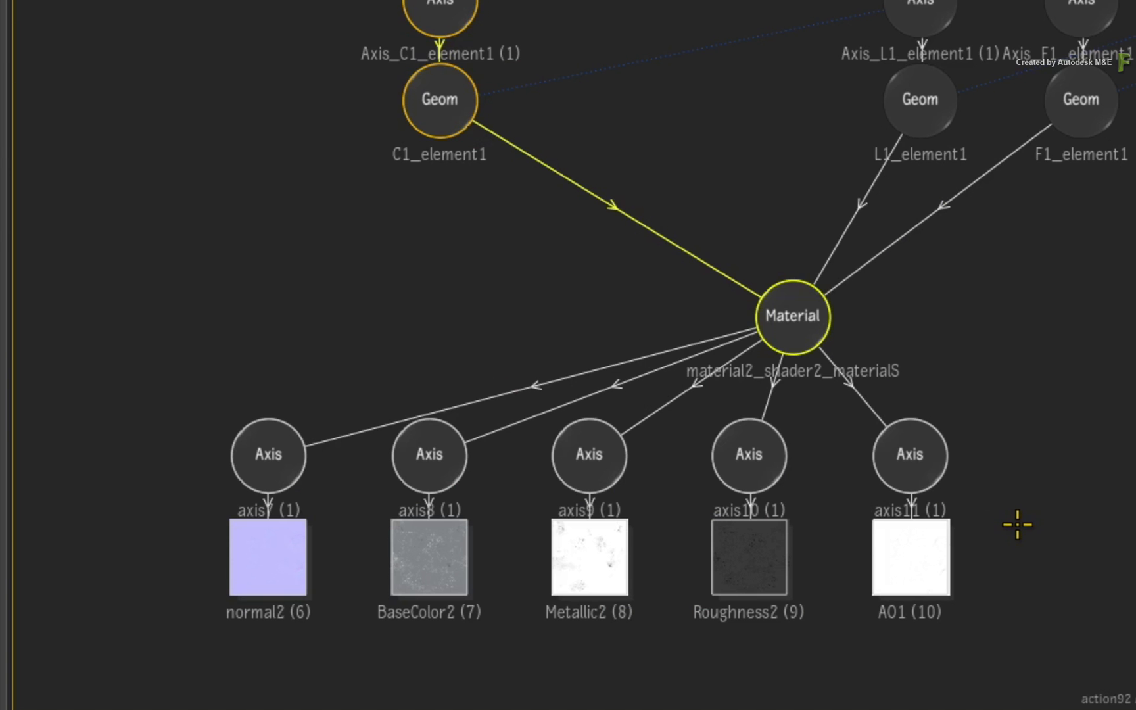
mouse_move(792, 317)
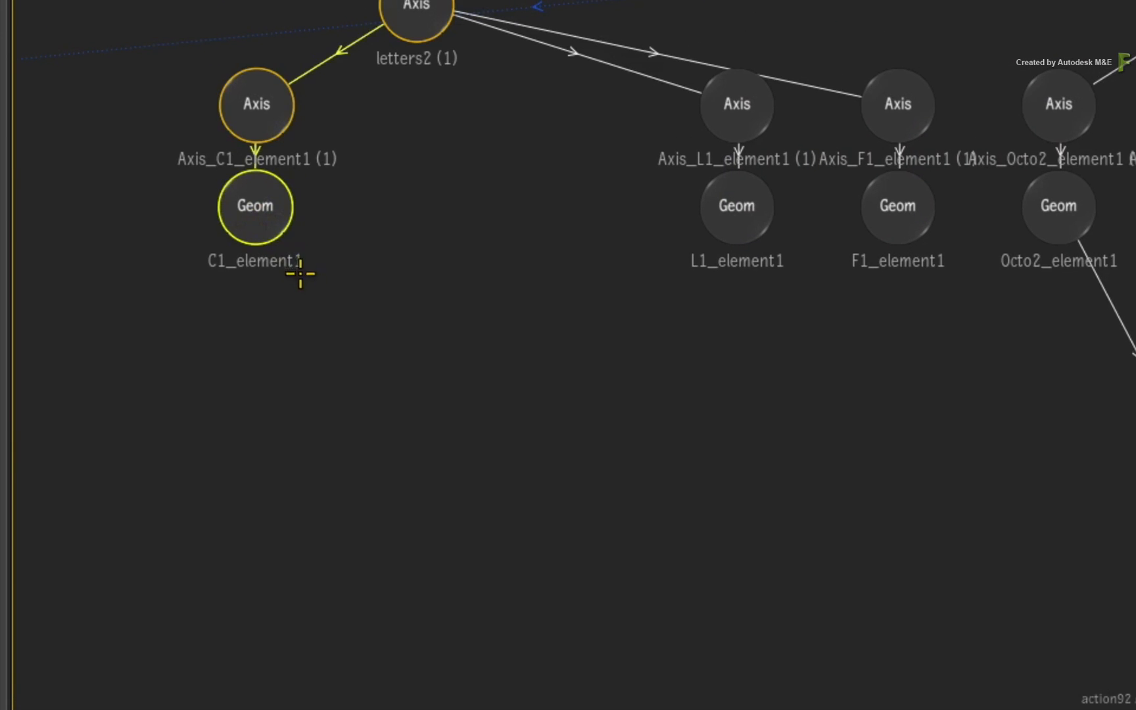
- Add a Substance PBR map to C1_element1 using the Metal steel bumped preset
right_click(255, 206)
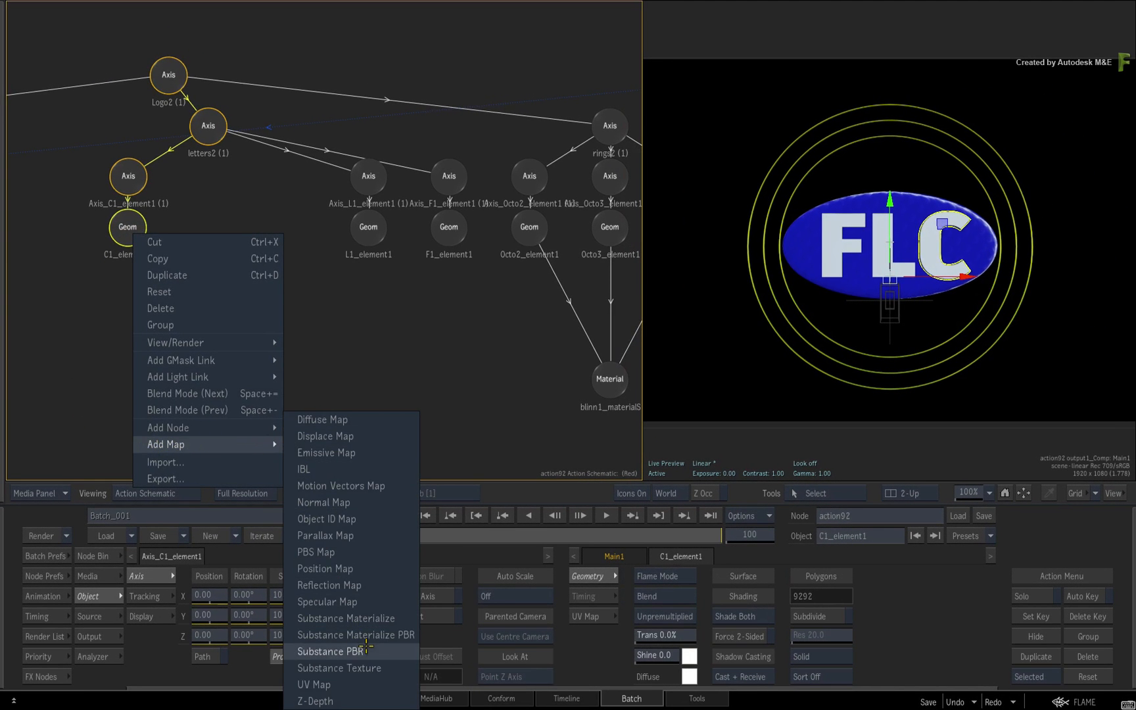
left_click(334, 650)
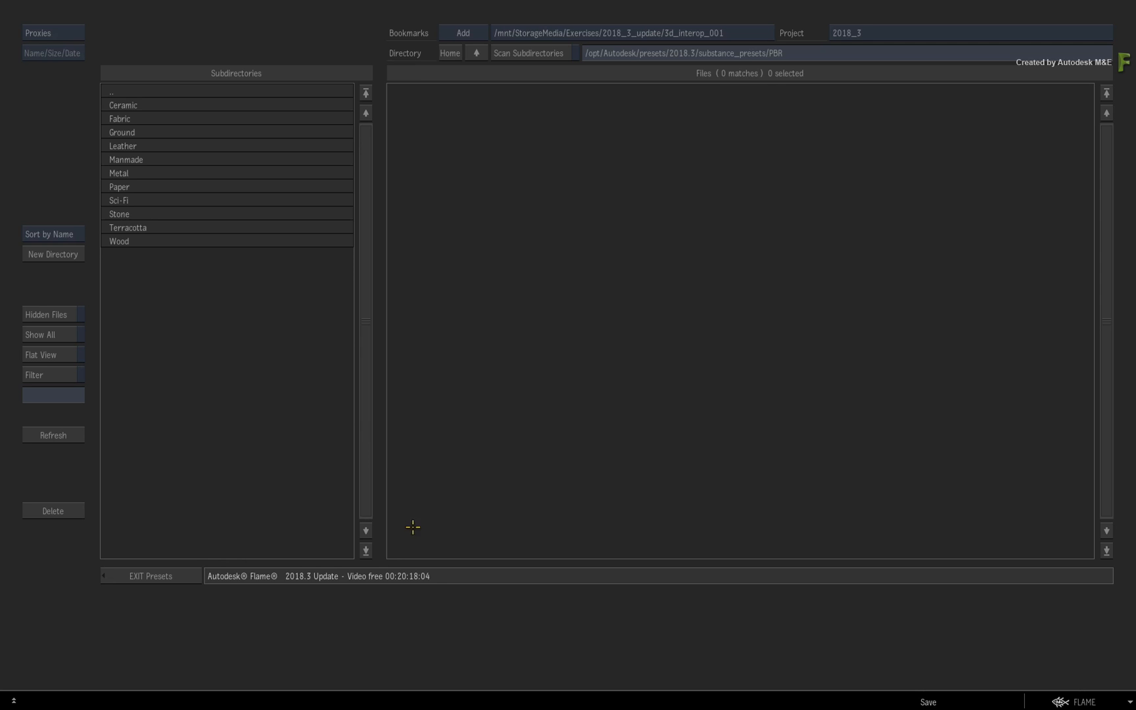
mouse_move(244, 279)
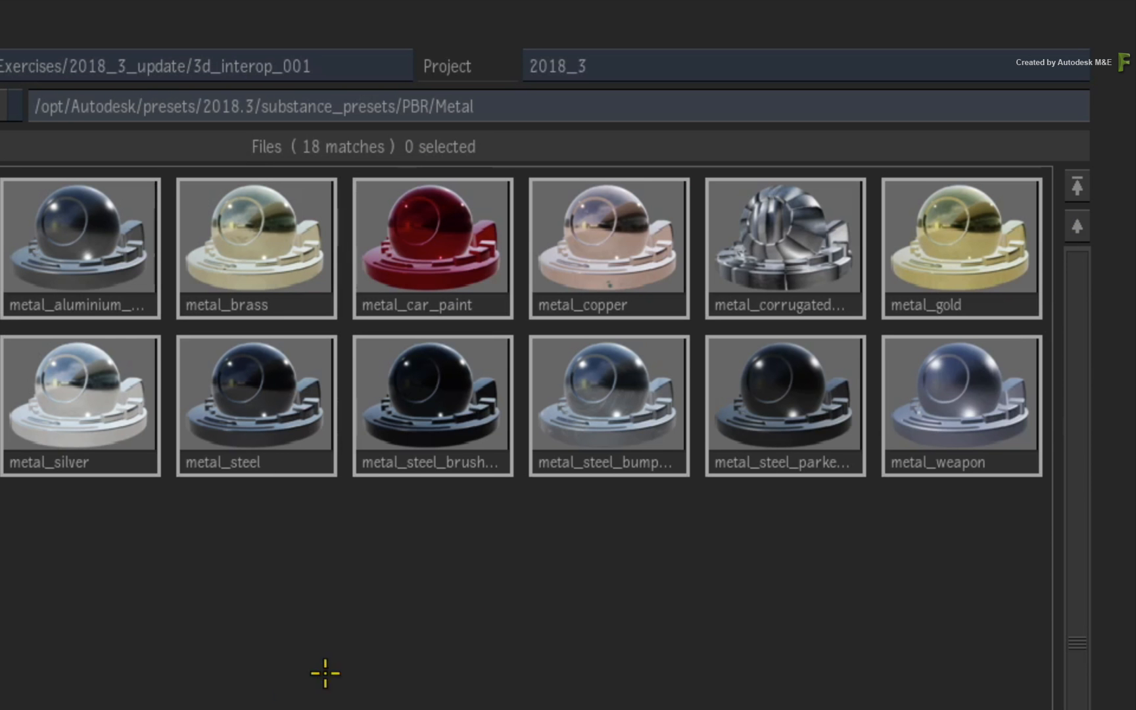
left_click(607, 404)
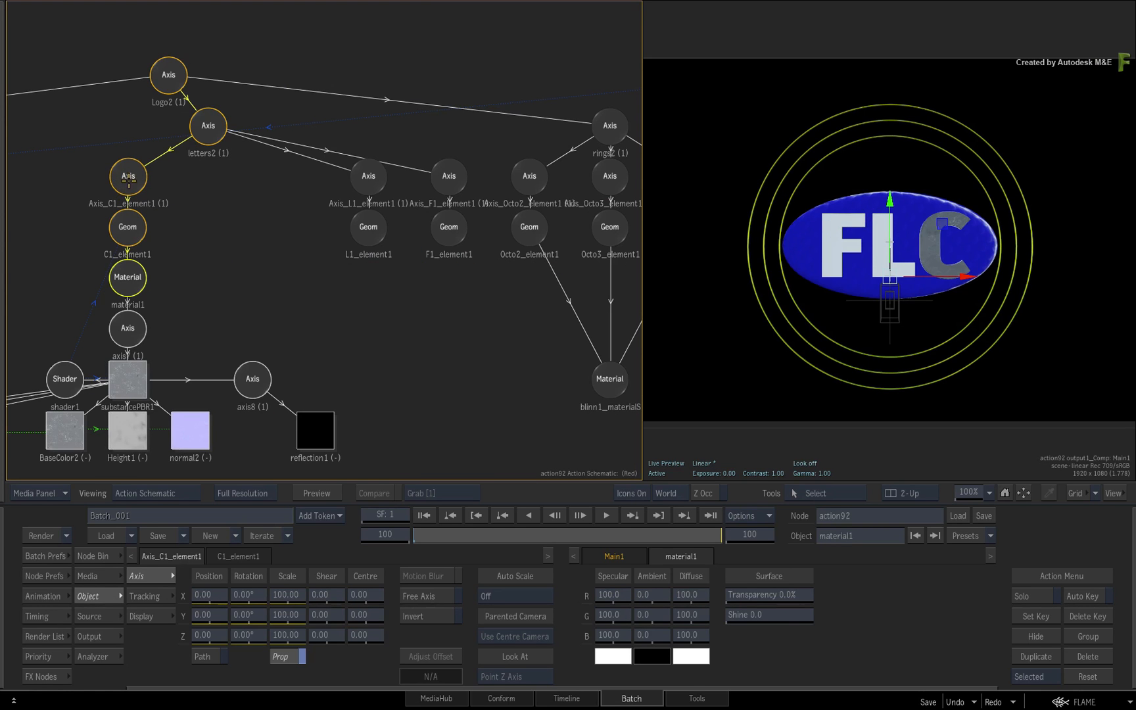
- Reverse-parent material1 onto the L1_element1 and F1_element1 geometries
left_click(128, 173)
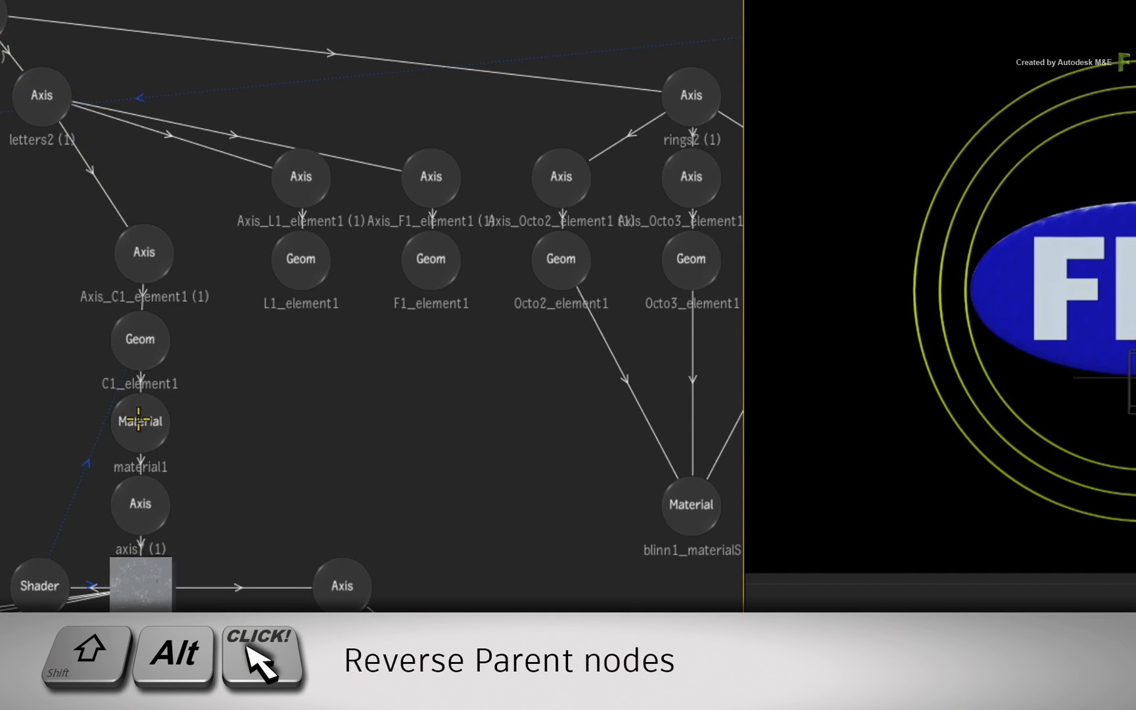
left_click_drag(142, 420, 301, 304)
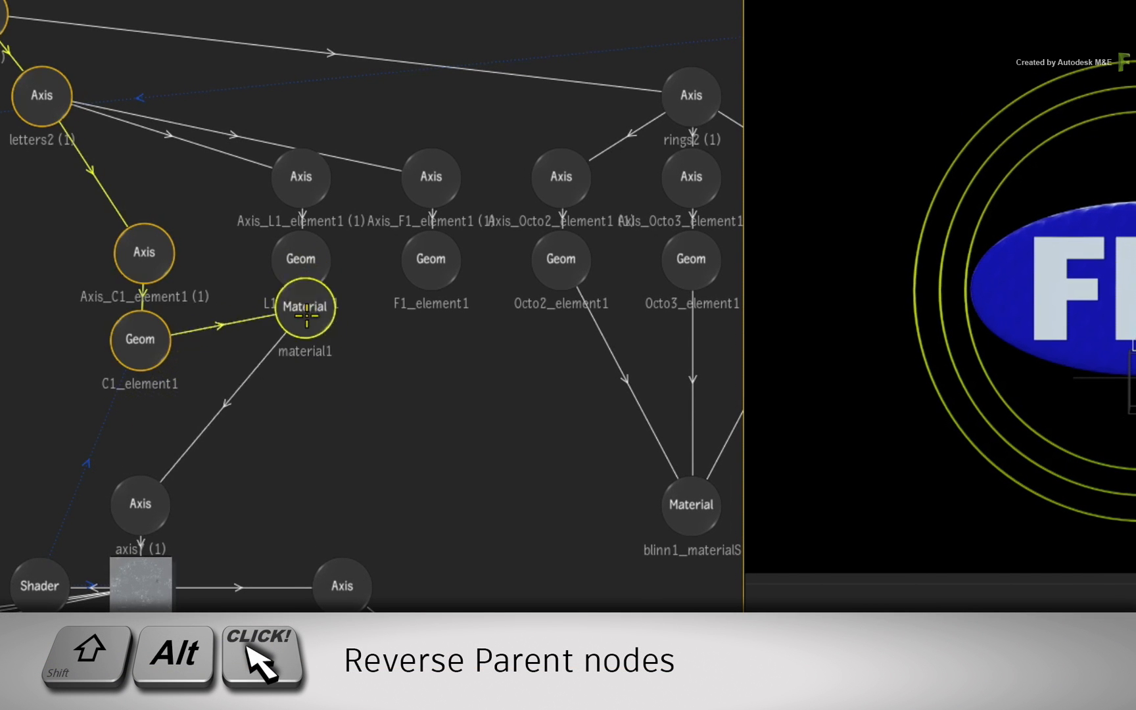
left_click_drag(304, 306, 269, 419)
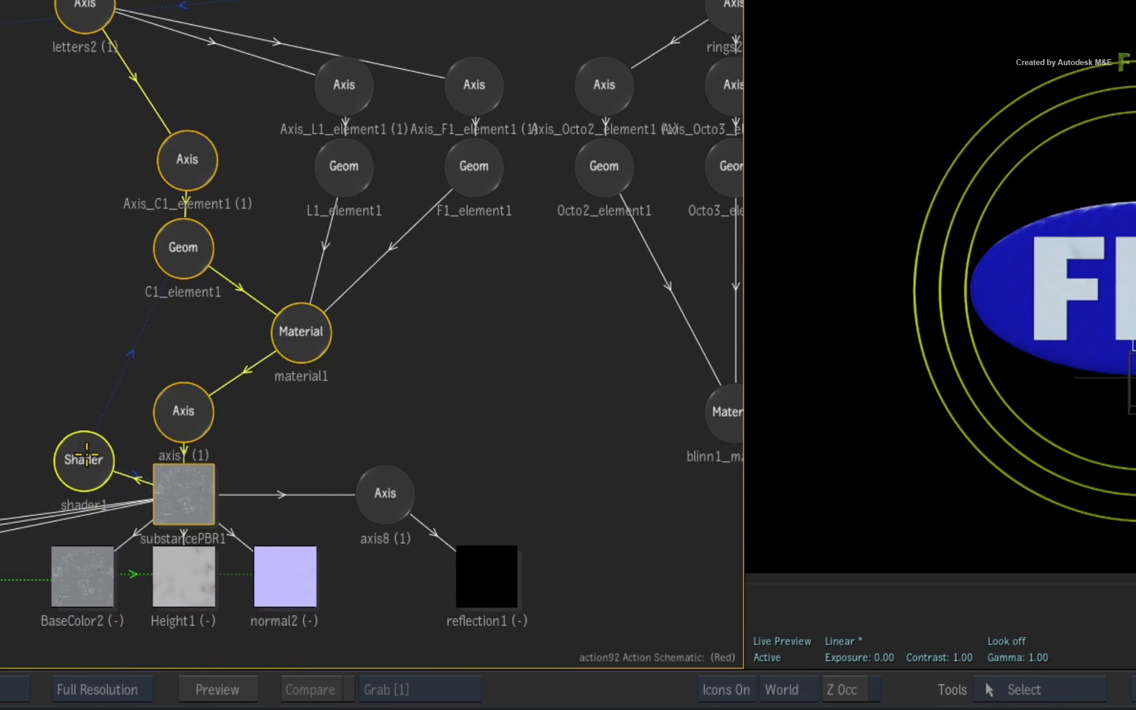
- Light-link shader1 to the L1_element1 and F1_element1 letter geometries
left_click_drag(84, 461, 460, 304)
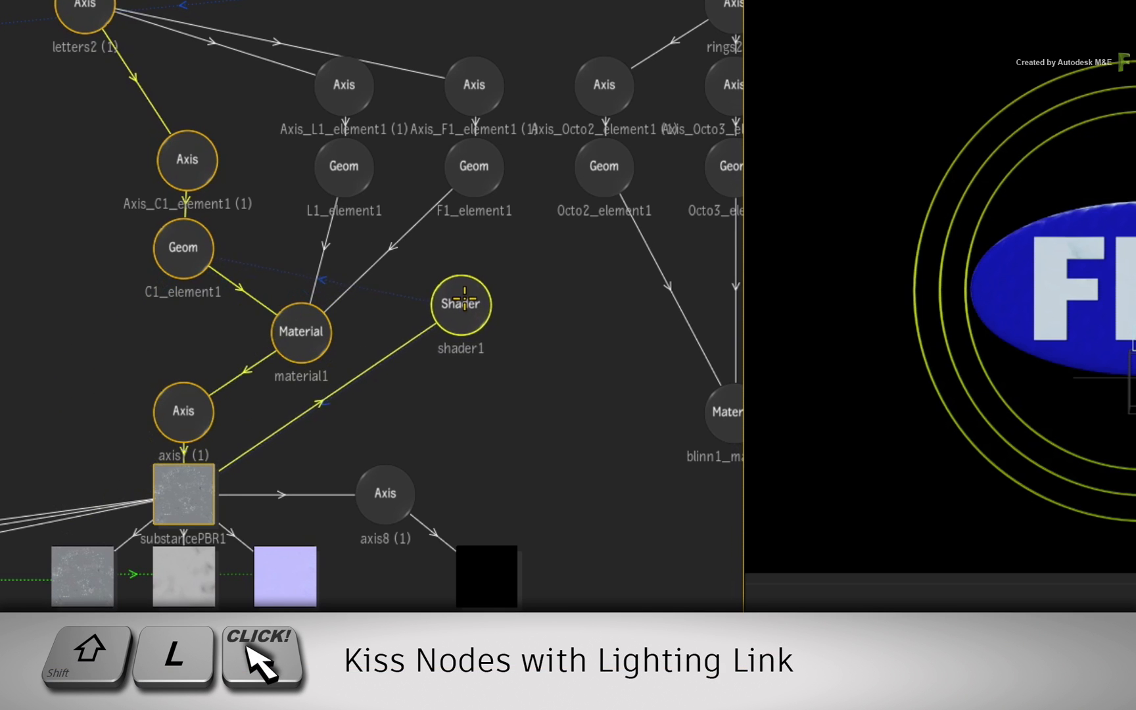
left_click_drag(460, 304, 407, 319)
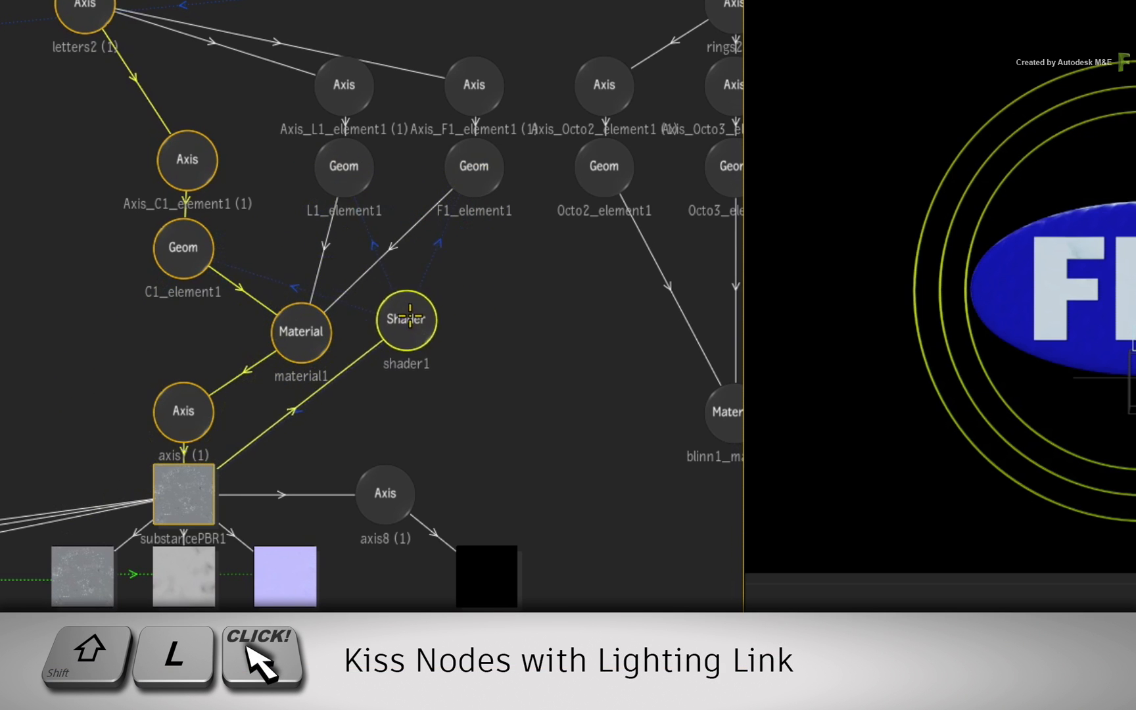
left_click_drag(406, 319, 73, 408)
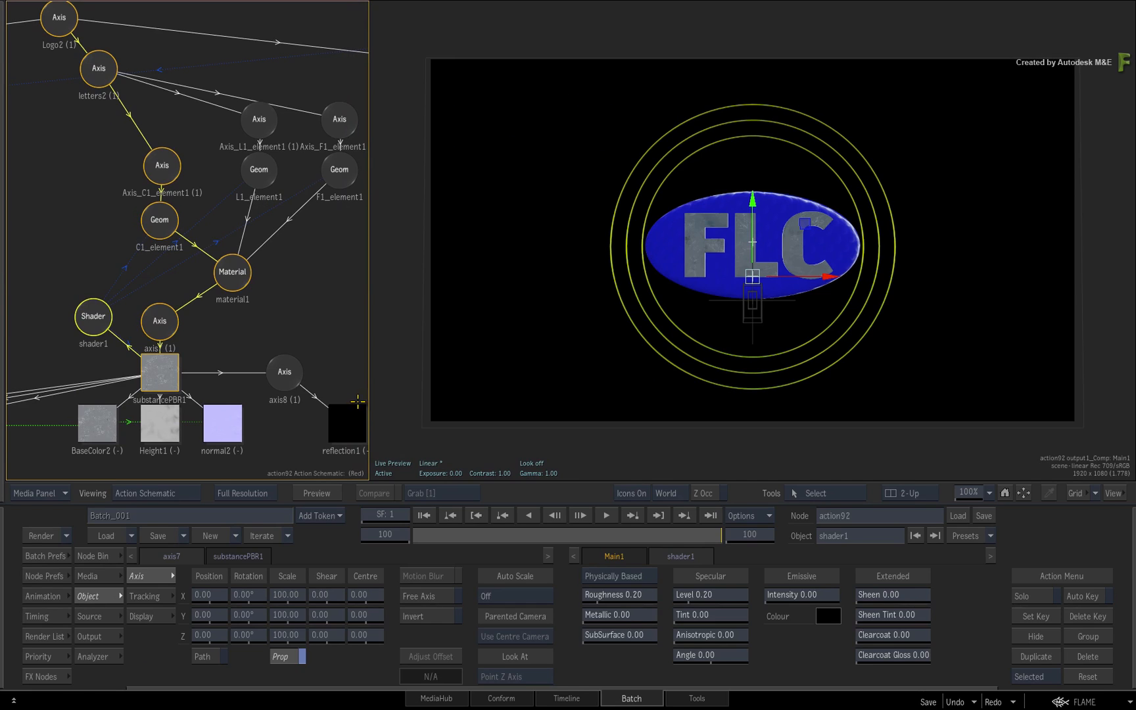
- Raise substancePBR1's Advanced steel parameters: scratches 1.00, dirt 0.37, bumps 0.62, rust 0.42
left_click(159, 371)
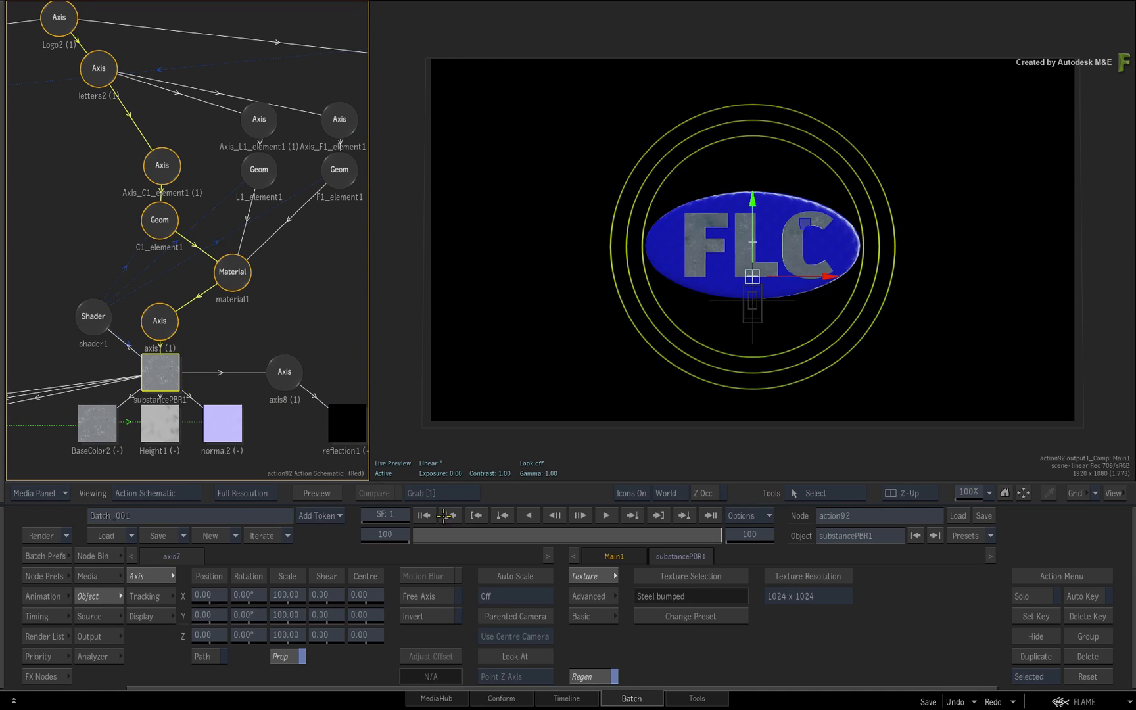
left_click(588, 595)
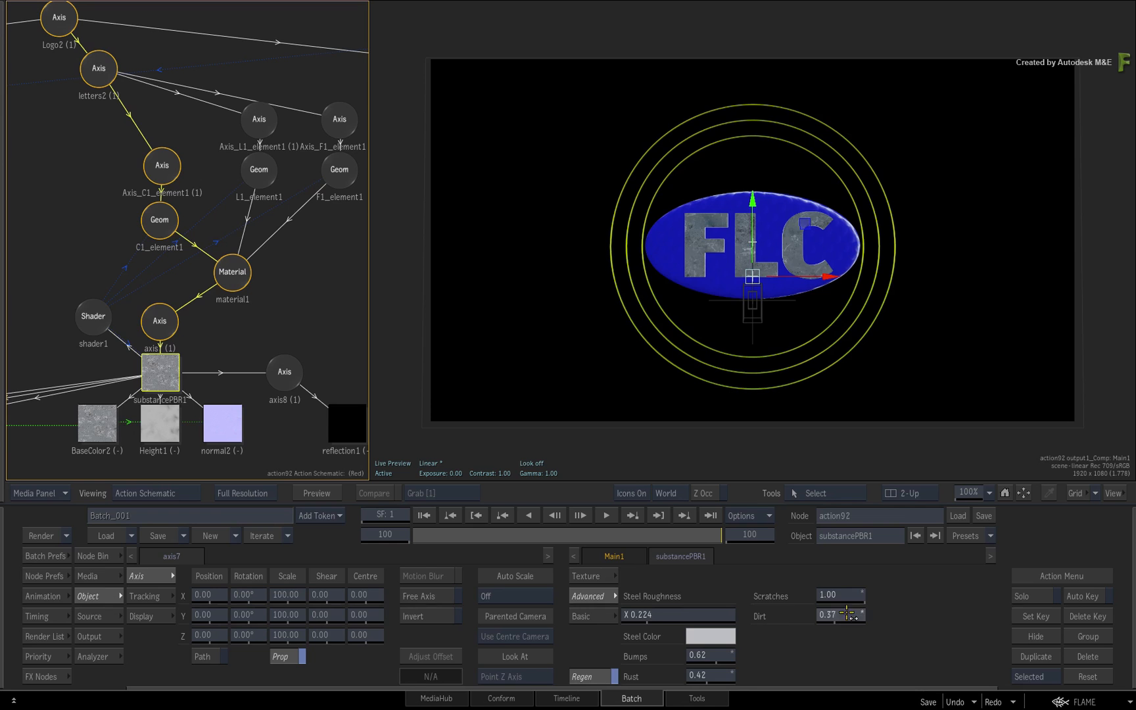
left_click(588, 575)
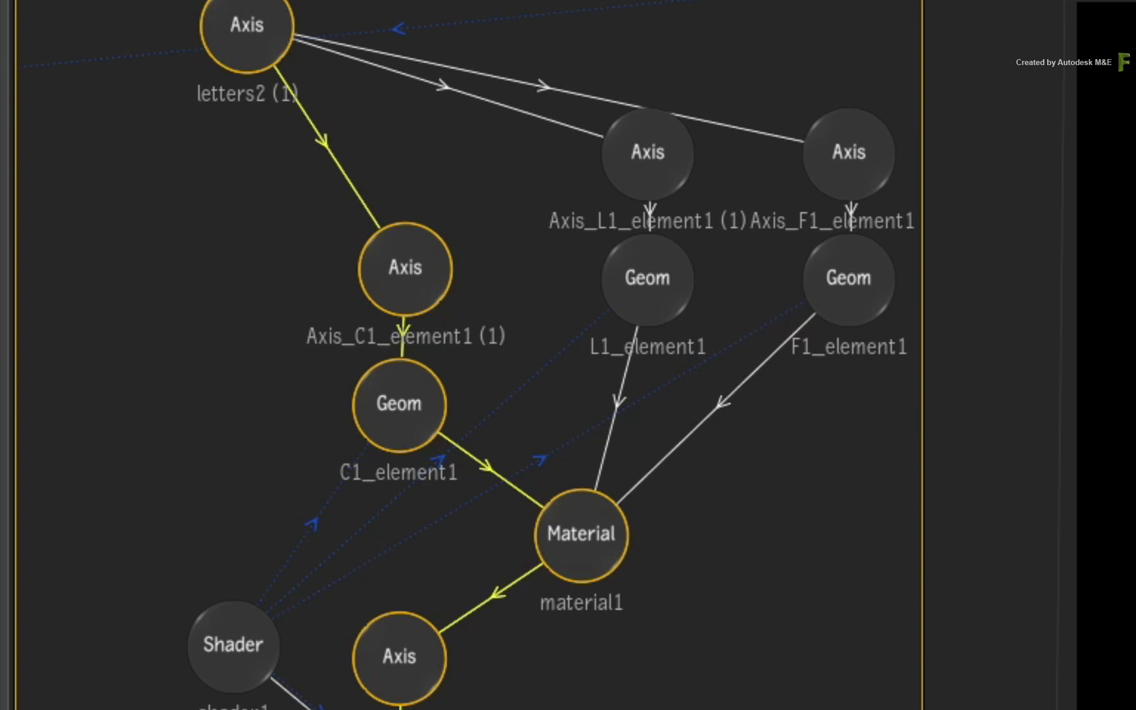
mouse_move(771, 695)
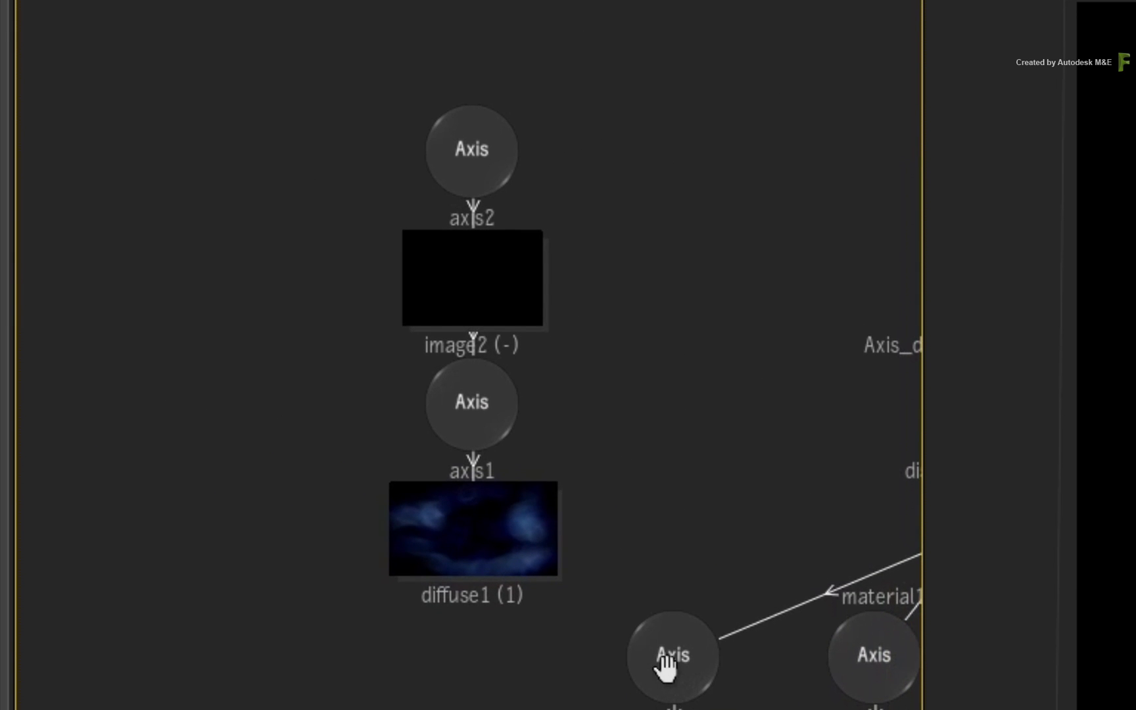
left_click(470, 527)
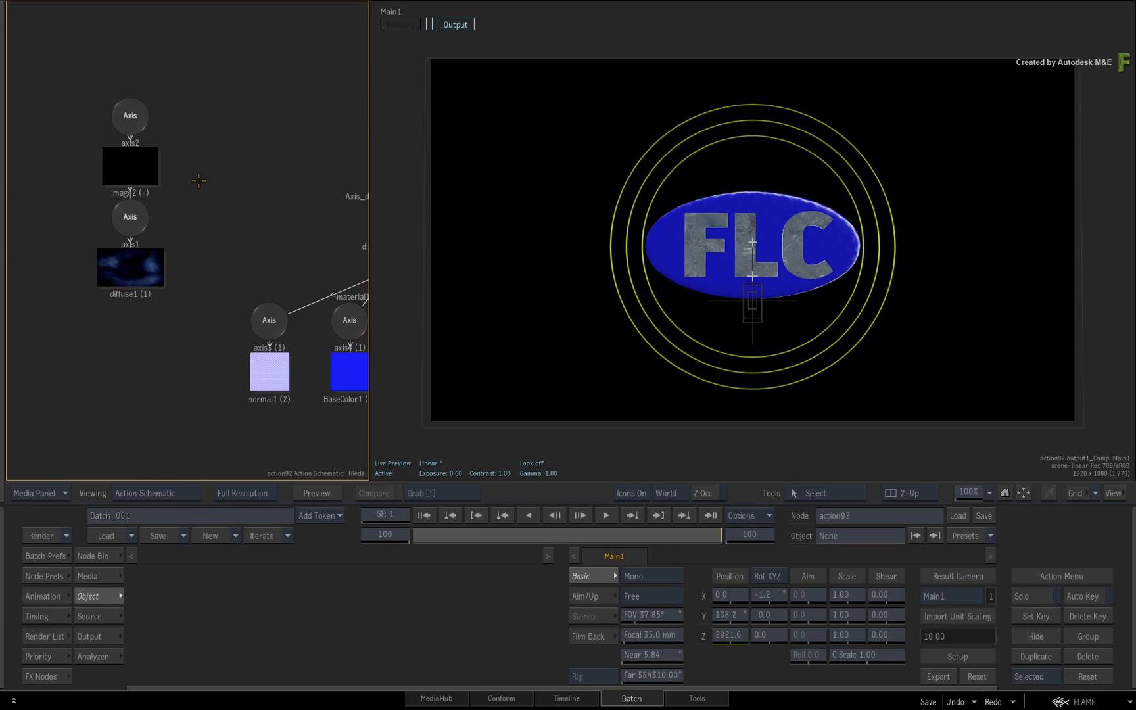
mouse_move(192, 173)
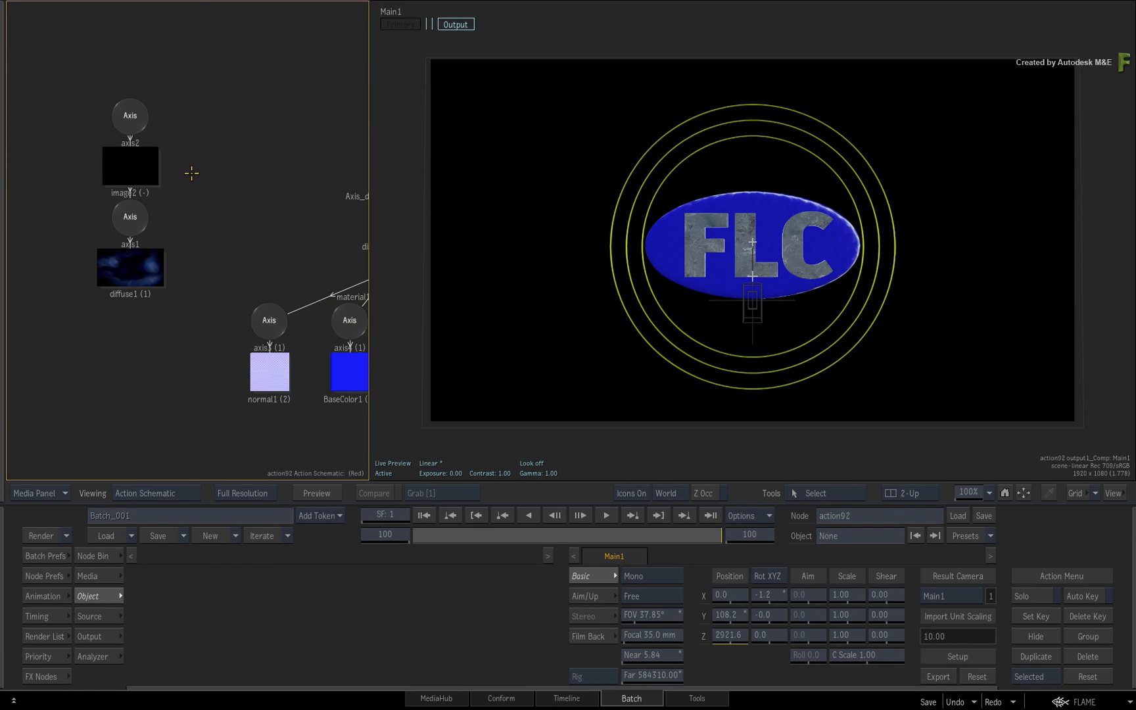
mouse_move(192, 183)
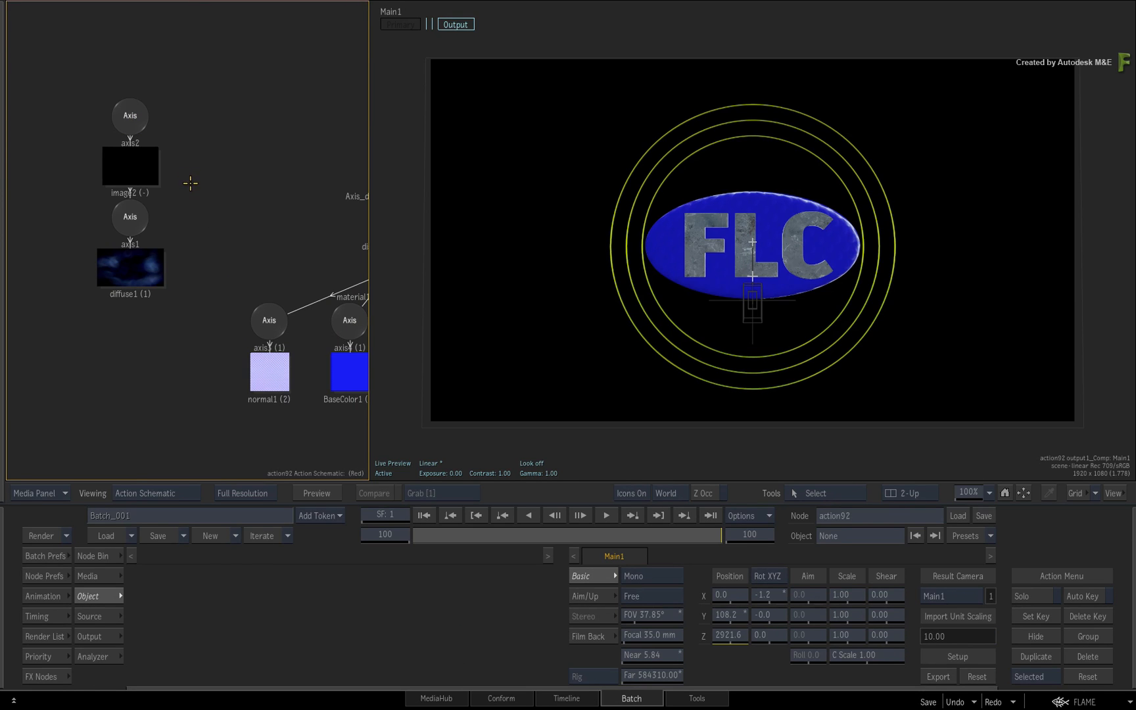
mouse_move(192, 213)
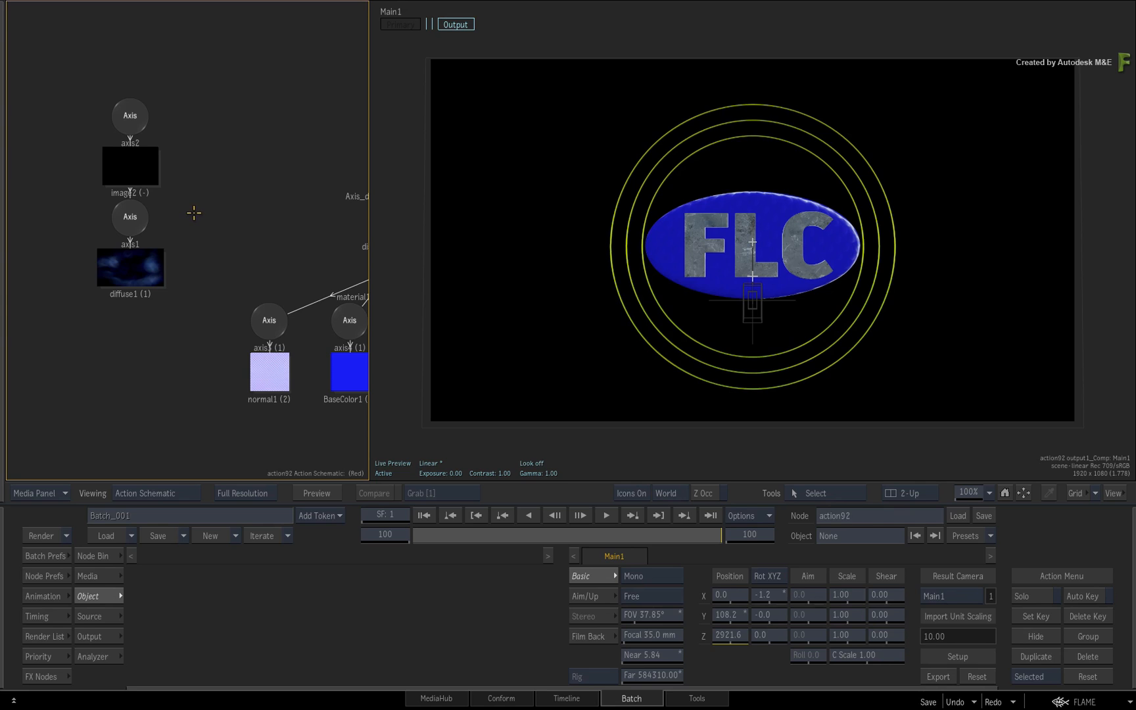
mouse_move(192, 210)
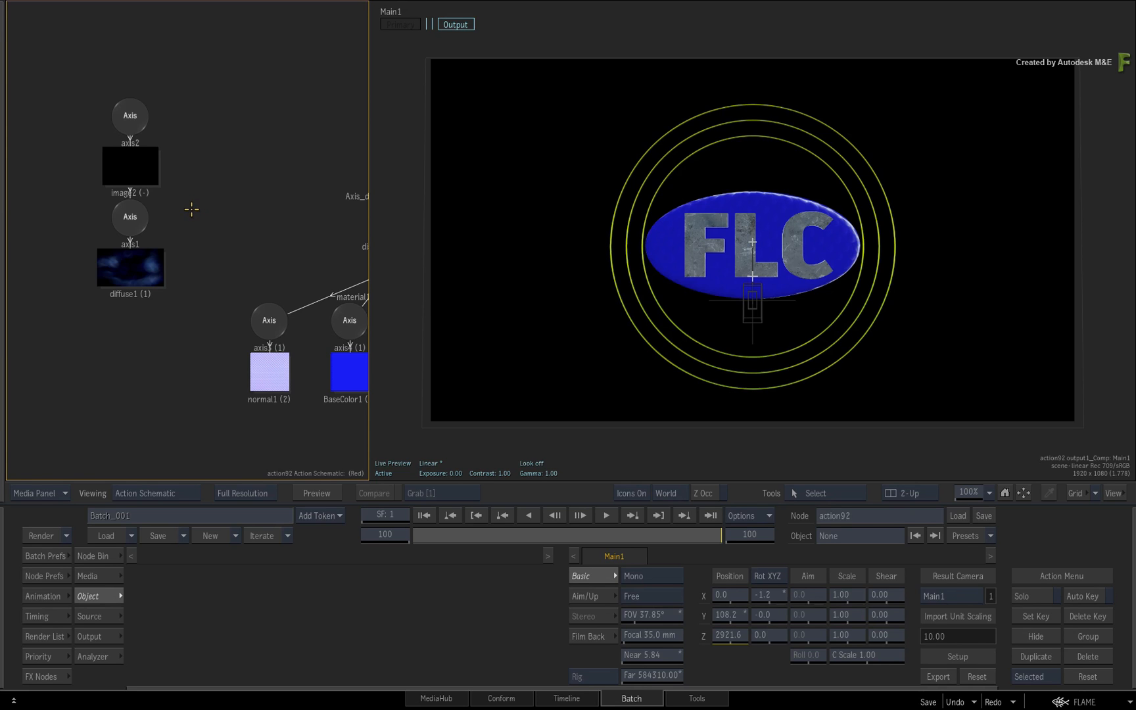
mouse_move(142, 264)
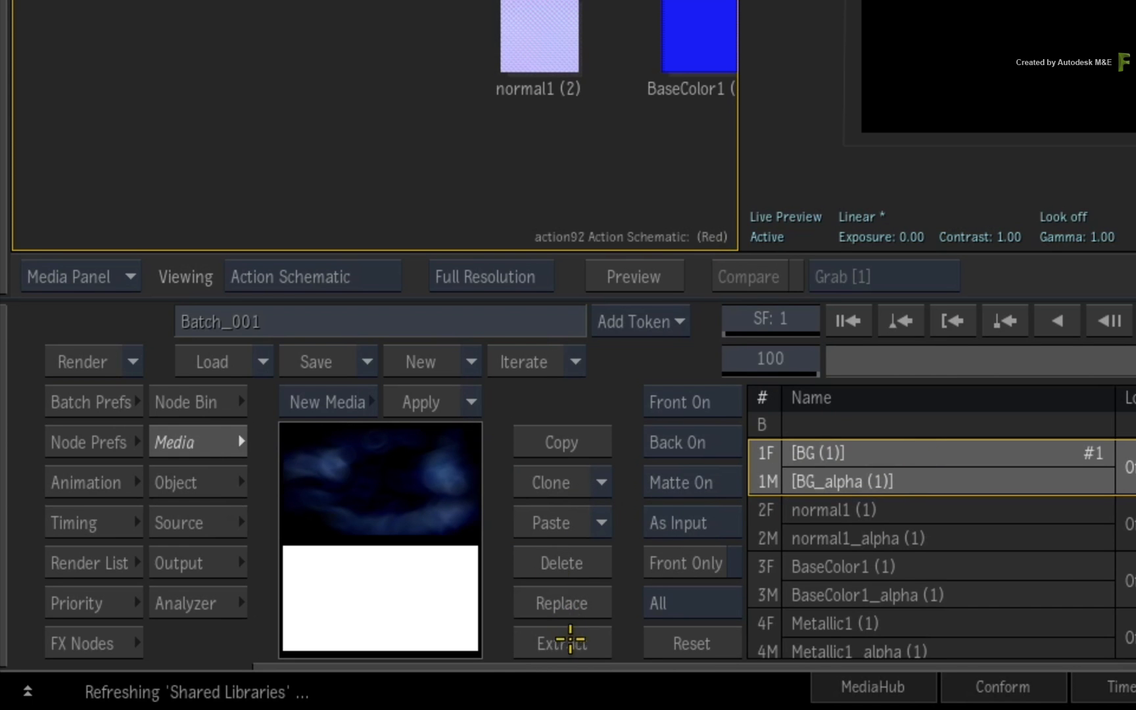
mouse_move(495, 527)
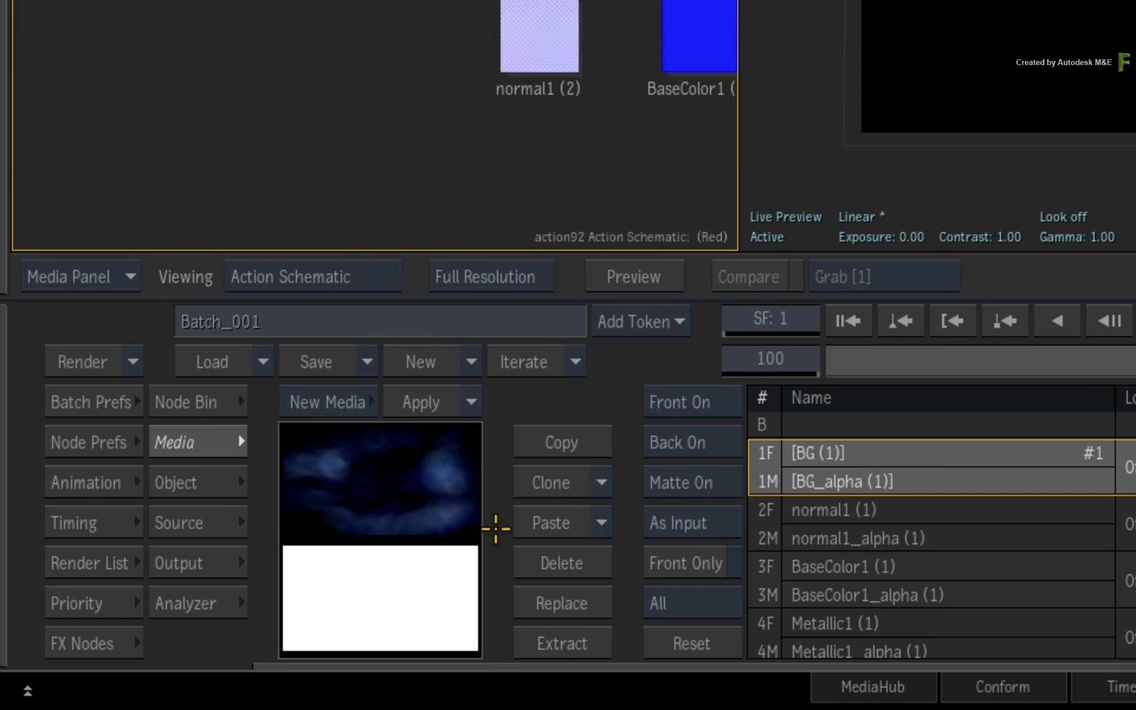
mouse_move(502, 523)
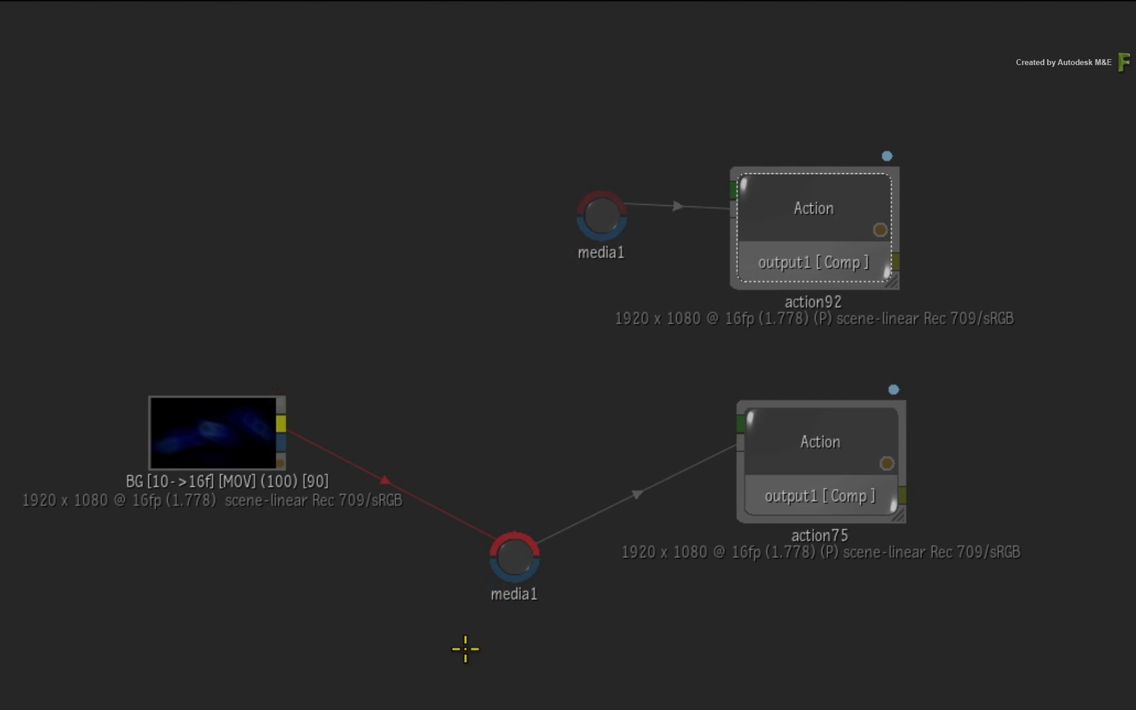
- Connect the BG clip output to action92's media1 input
left_click_drag(282, 424, 587, 203)
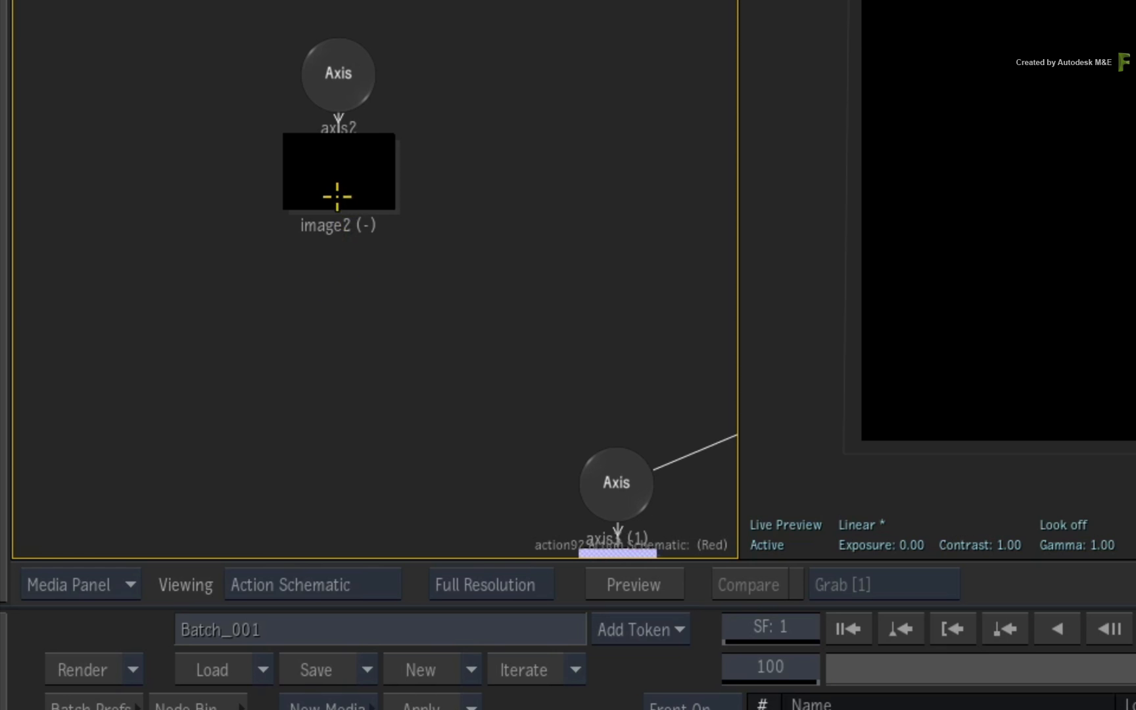
- Assign the BG (100) clip to the empty image2 surface as the moving blue background
left_click(338, 171)
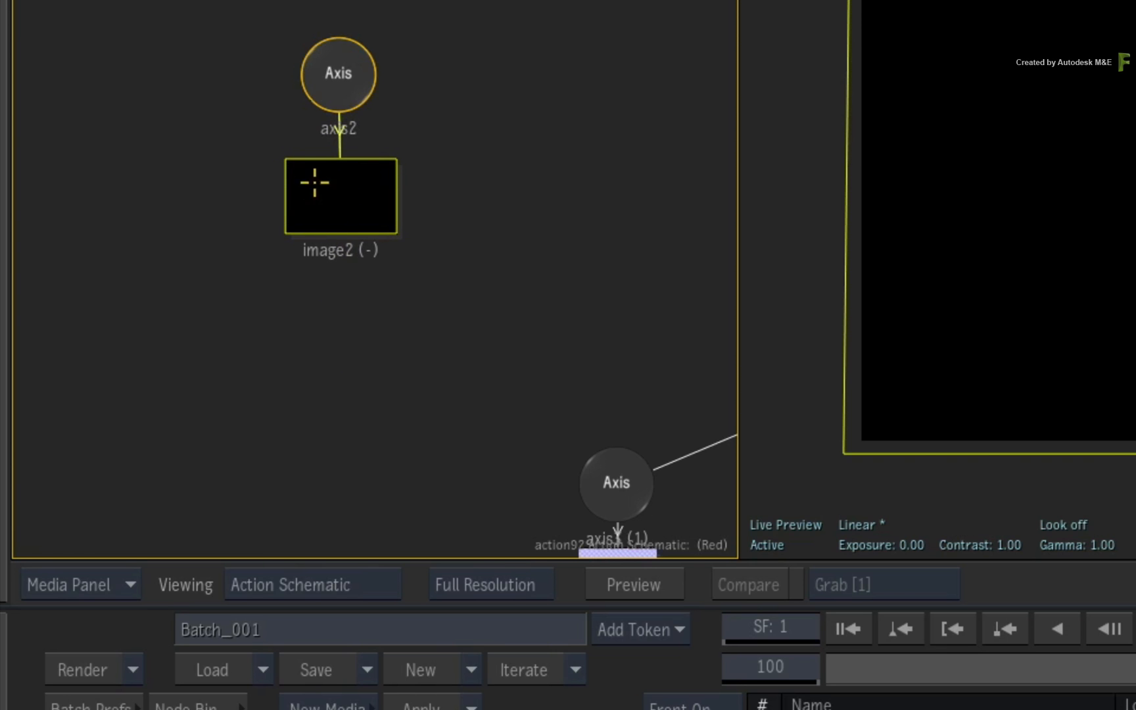
right_click(341, 196)
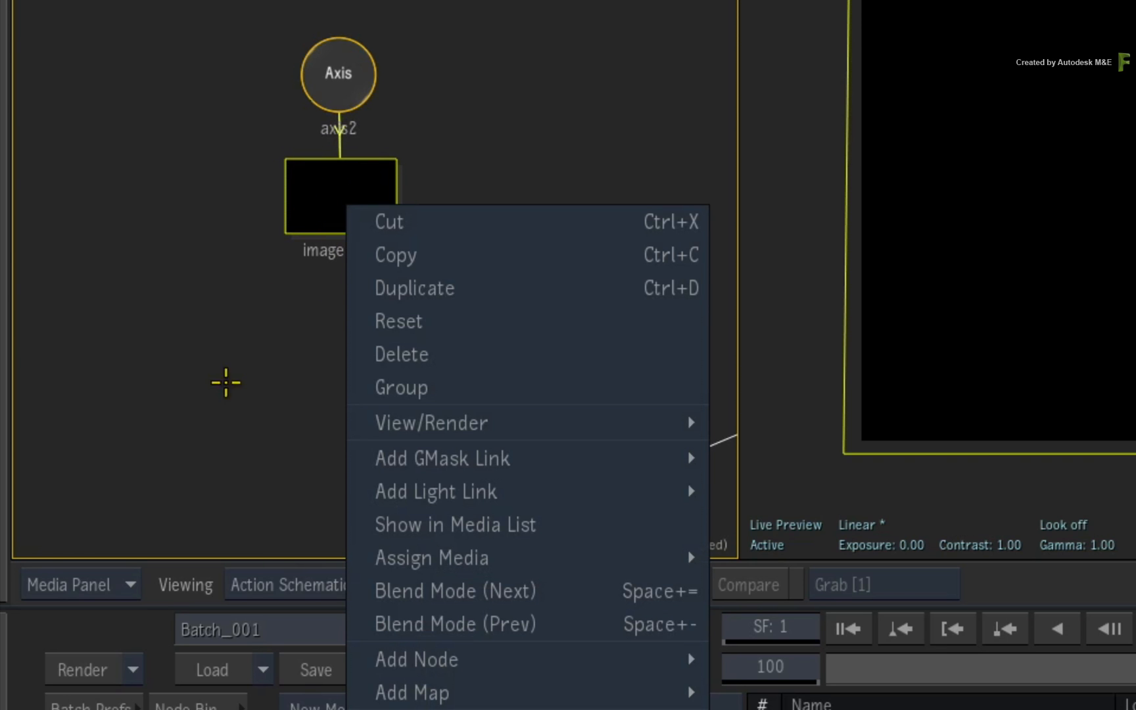
mouse_move(431, 558)
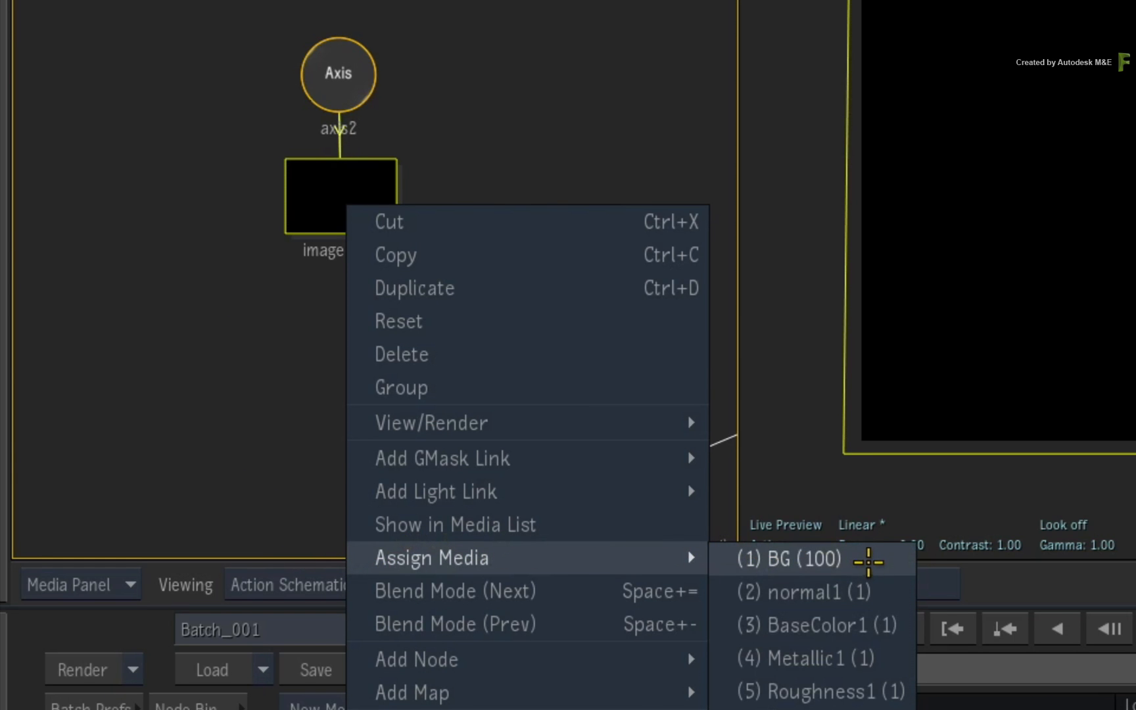
left_click(788, 558)
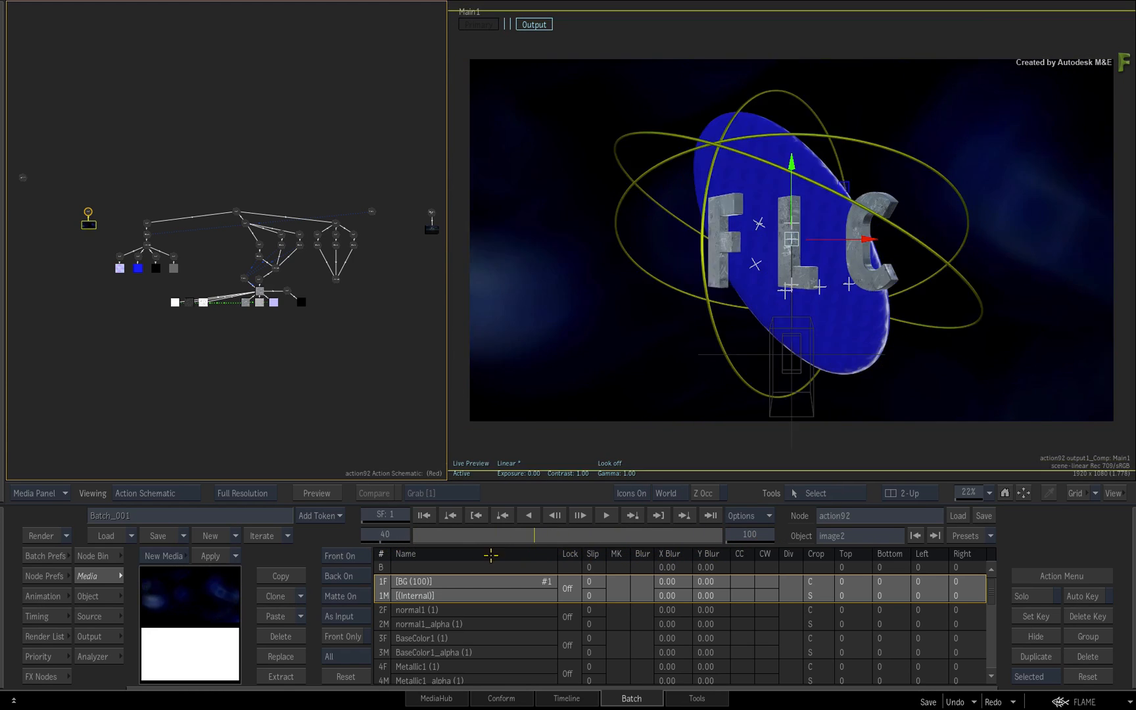
- Exit the Action setup back to the Batch schematic with action92 and action75
left_click(93, 554)
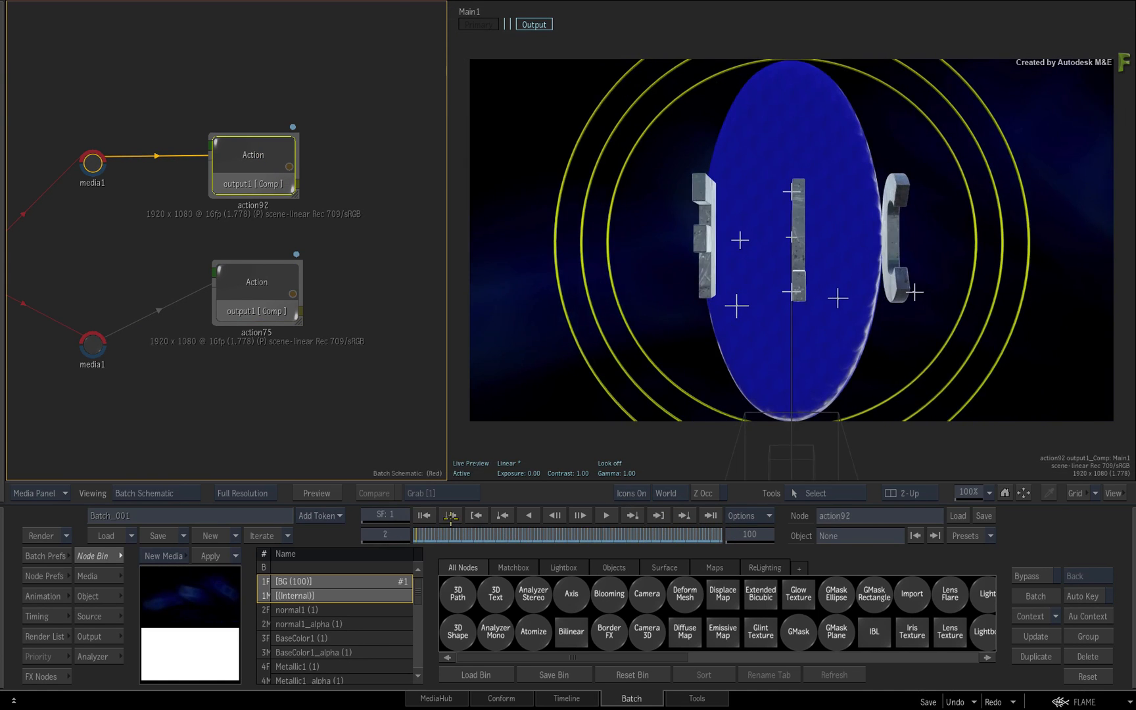
- Play the FLC logo composite through to frame 100 to review the animation
left_click(449, 516)
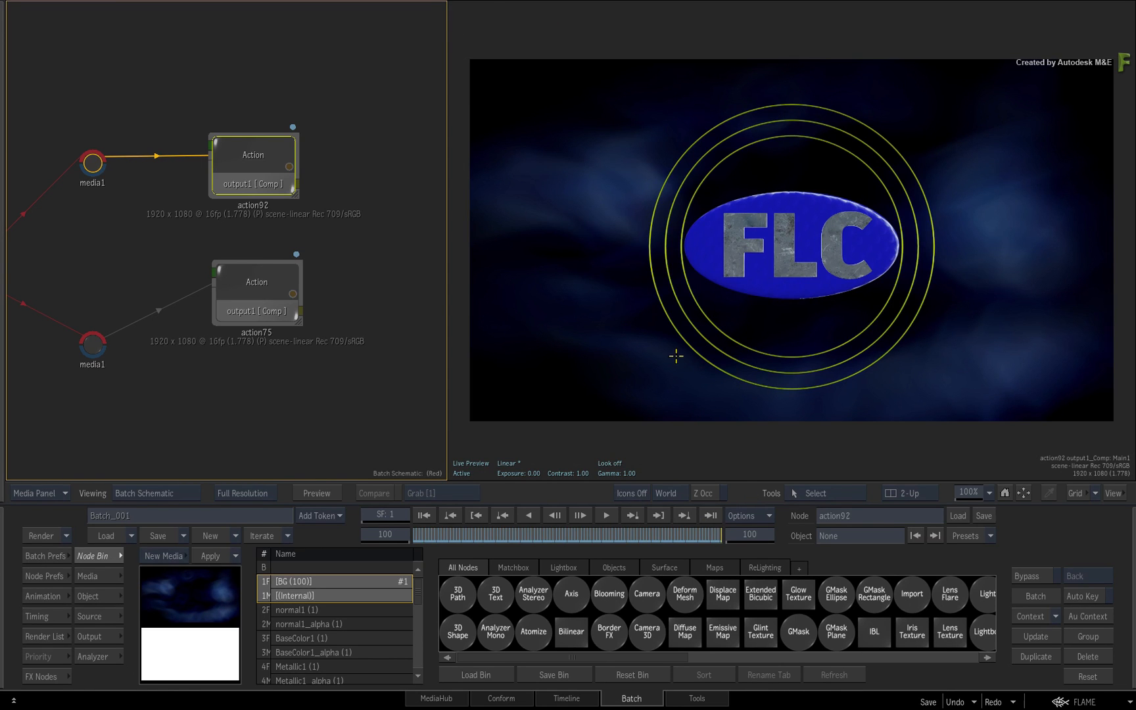
mouse_move(669, 475)
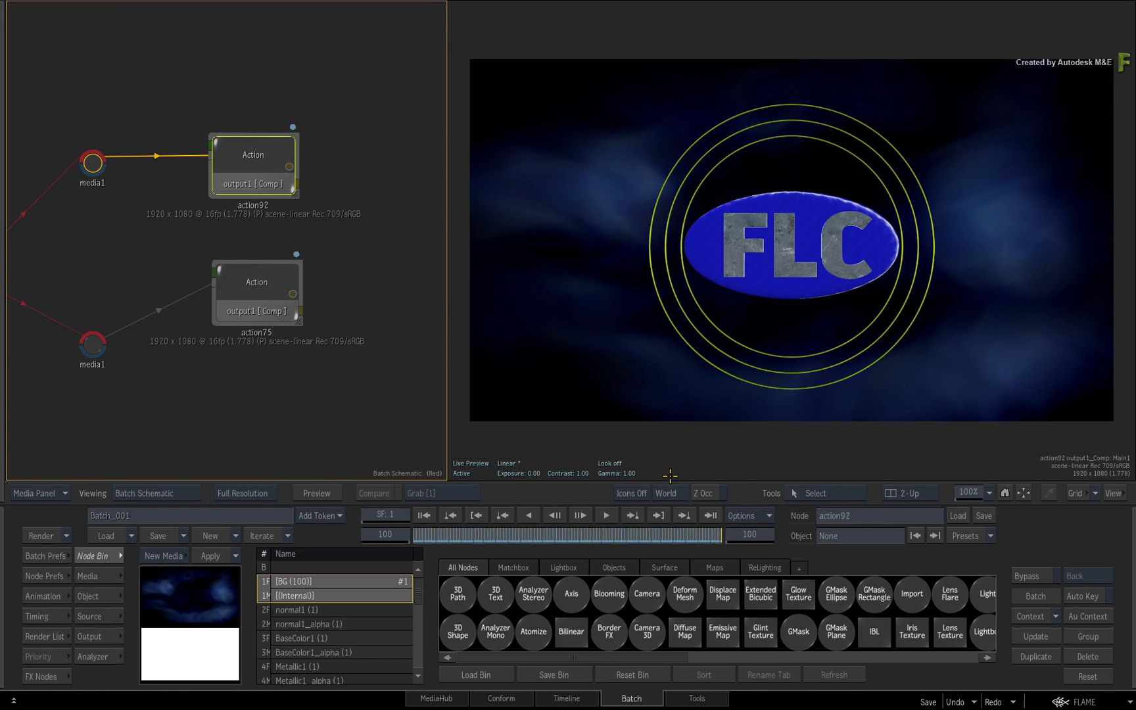